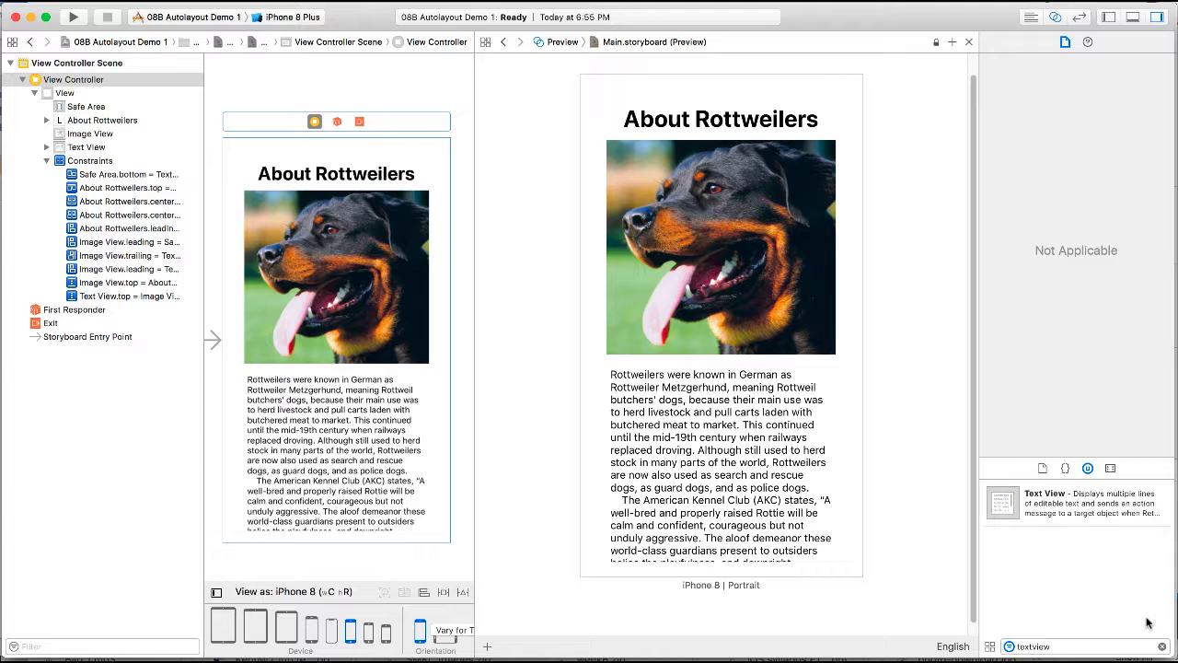
mouse_move(935, 636)
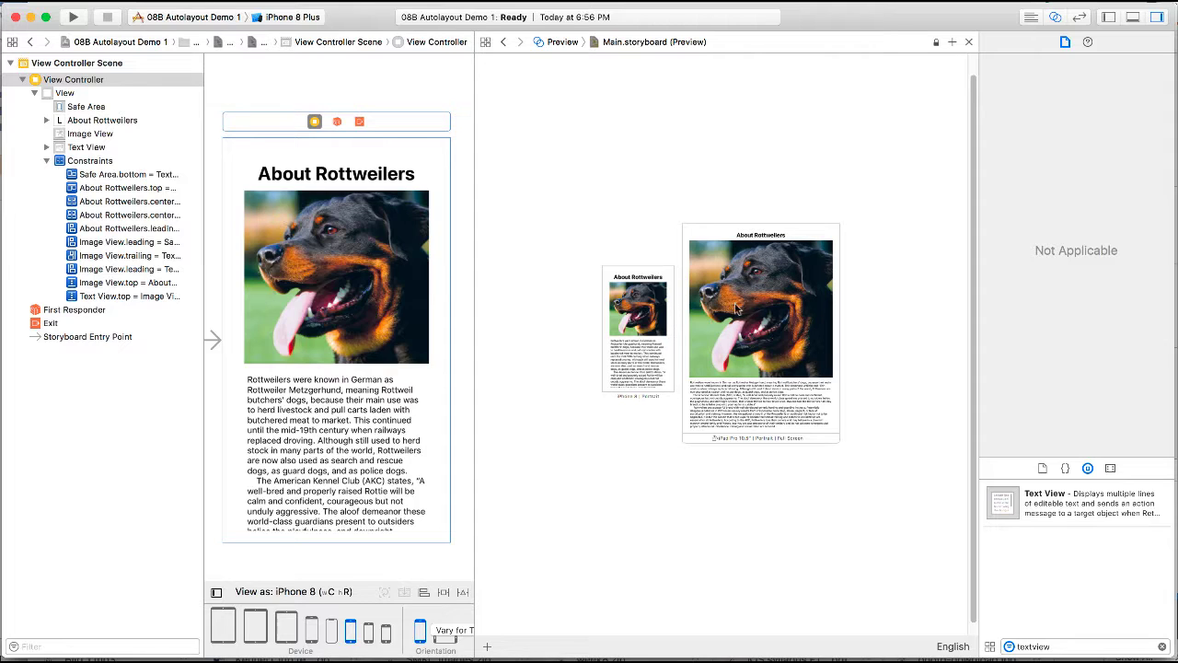
mouse_move(751, 280)
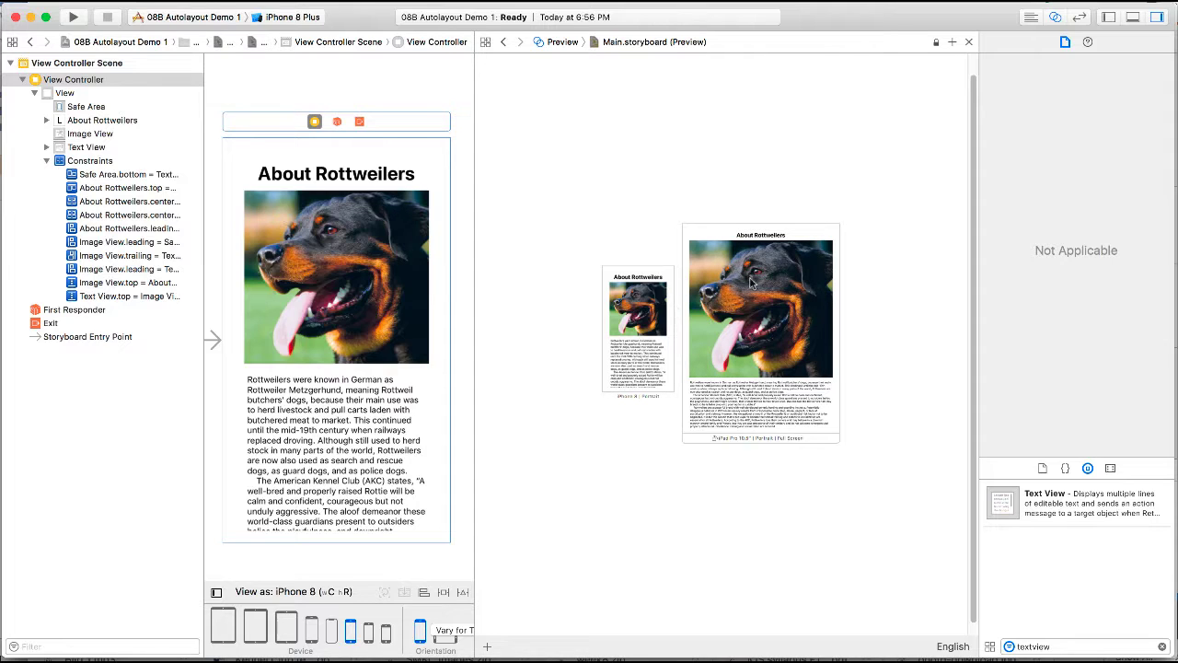
mouse_move(736, 350)
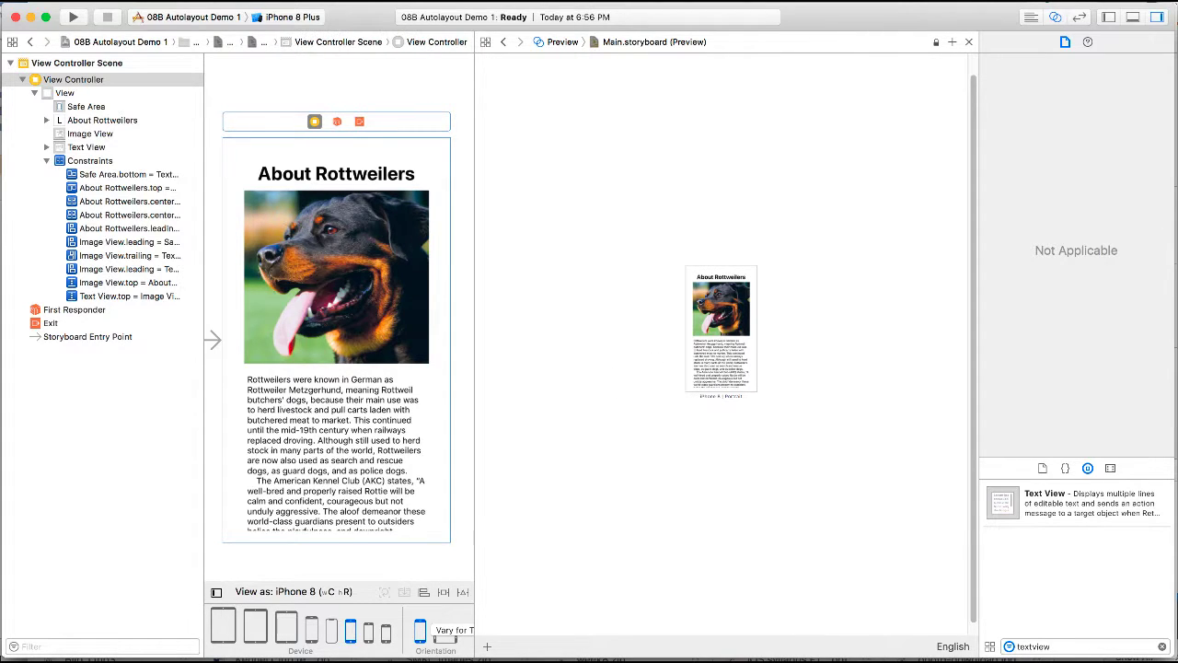
Review the project's General settings for supported orientations, then reopen Main.storyboard
click(1108, 16)
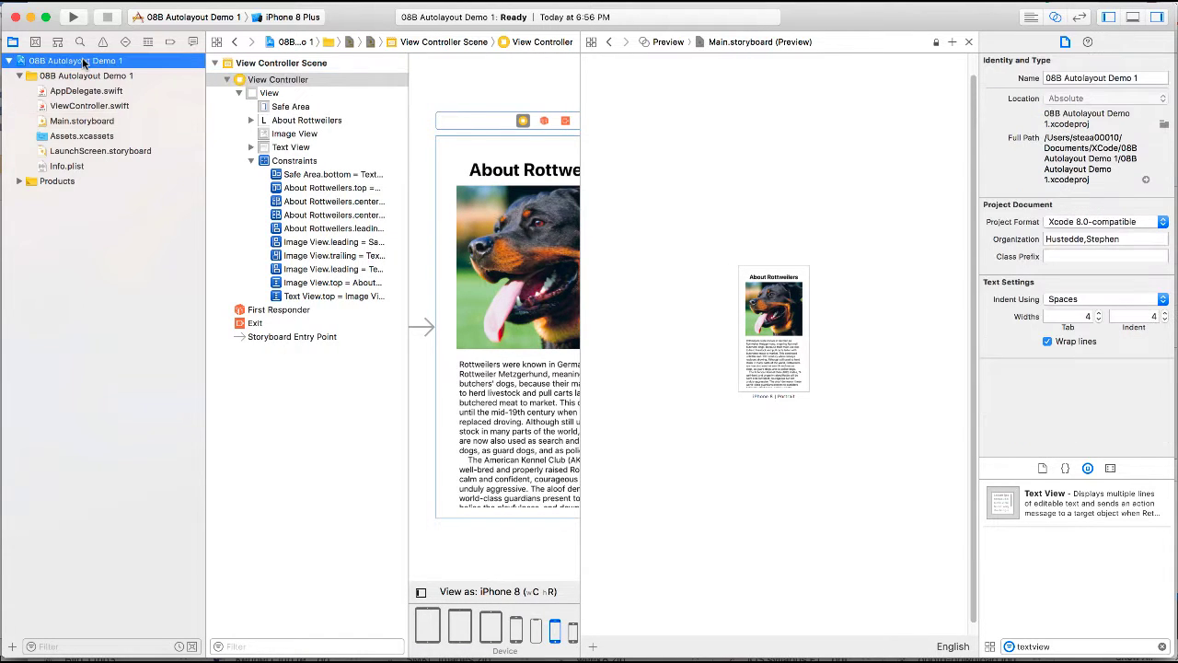
click(87, 75)
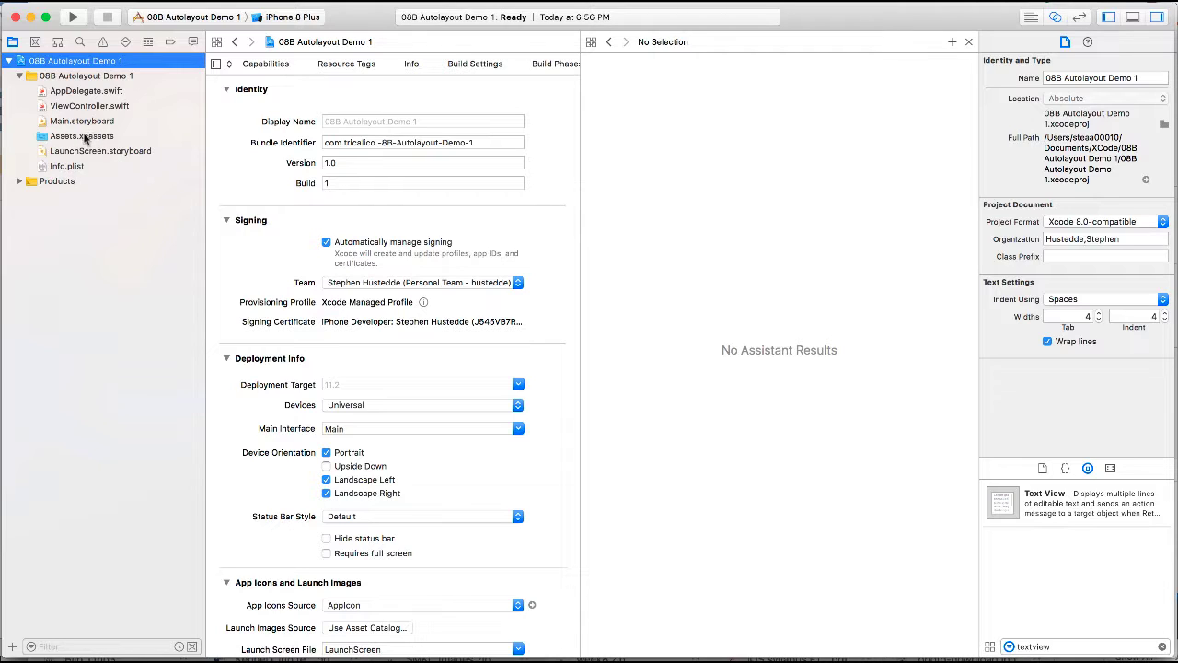
click(83, 122)
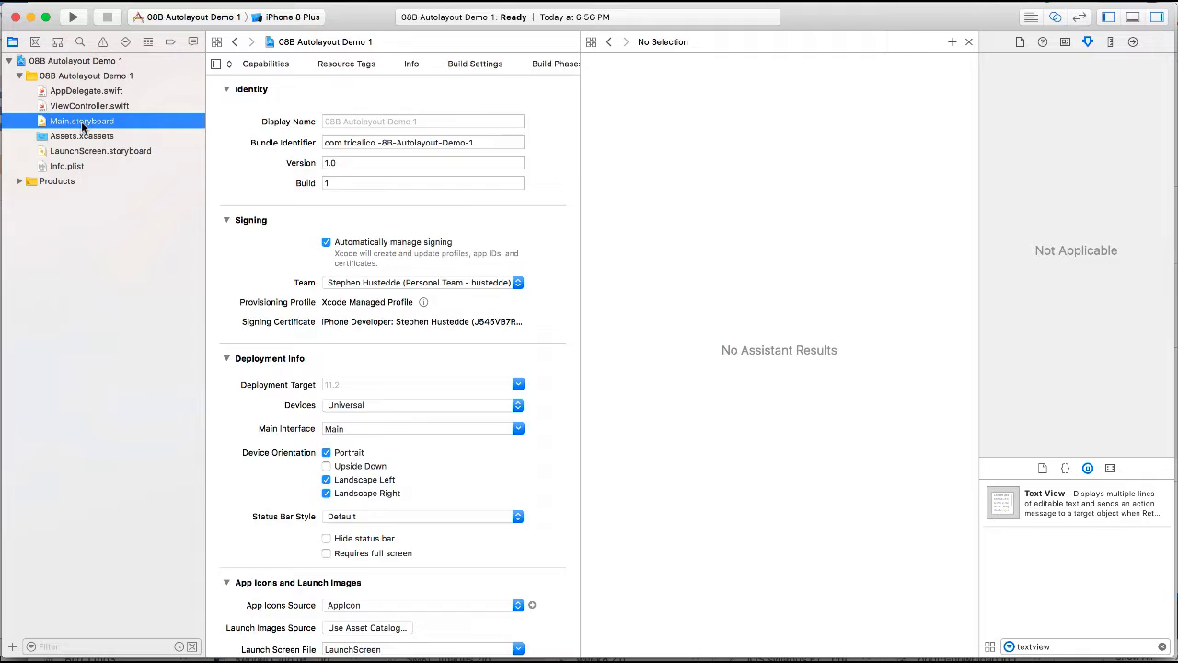
click(81, 122)
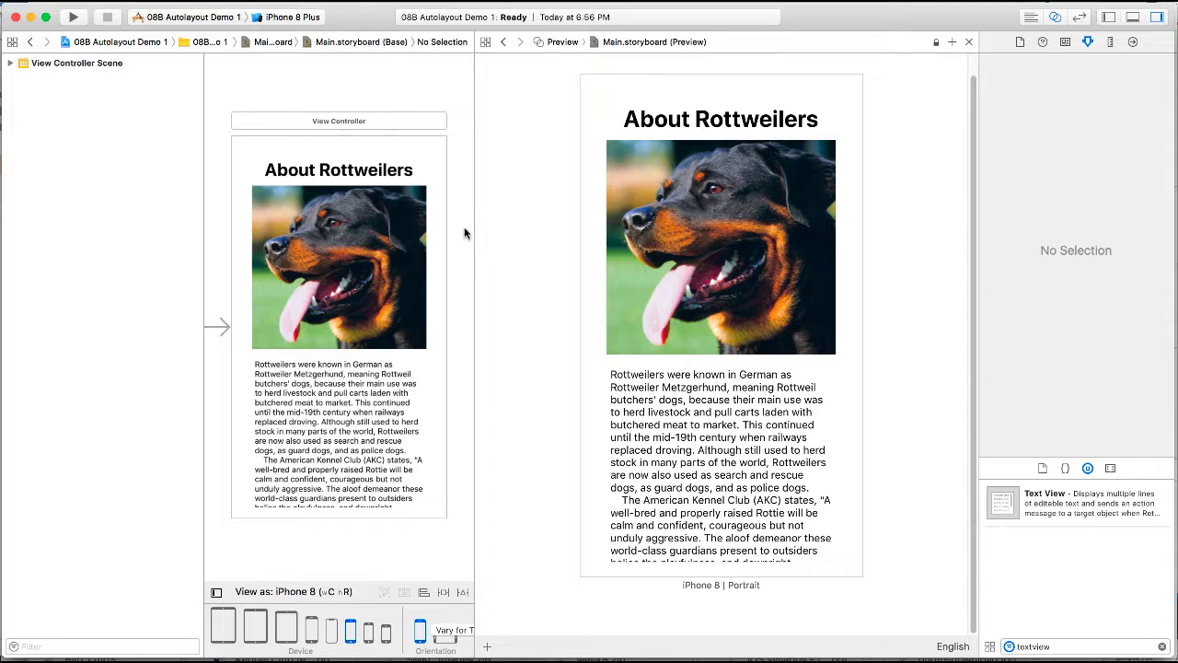
mouse_move(532, 484)
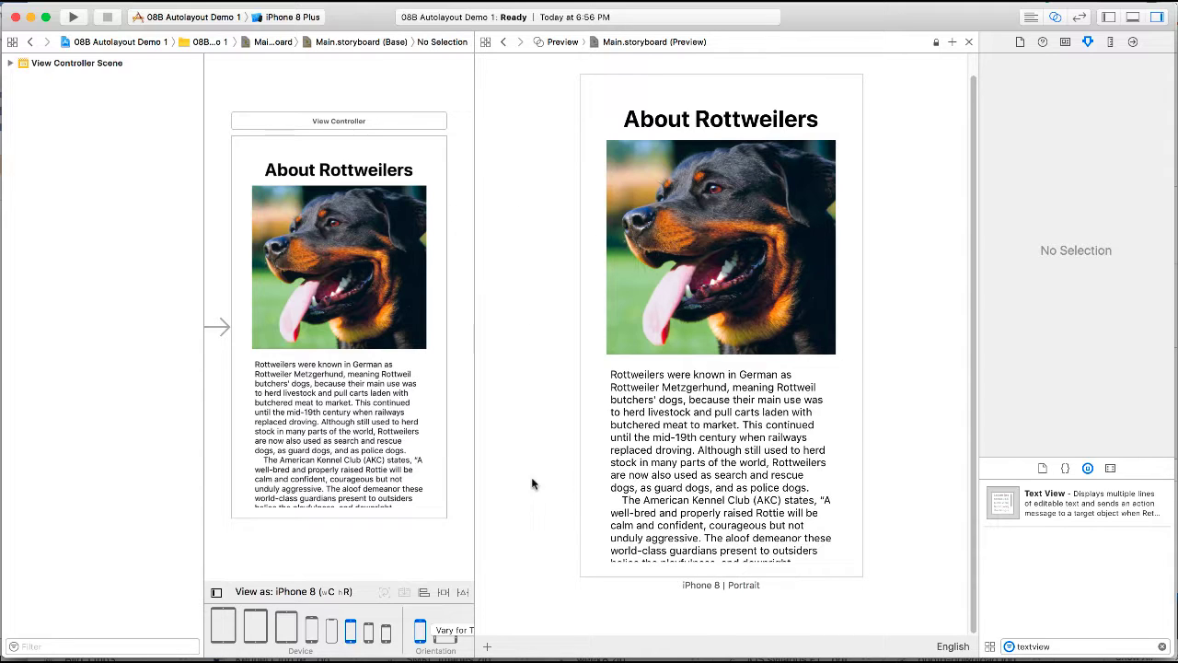
mouse_move(624, 394)
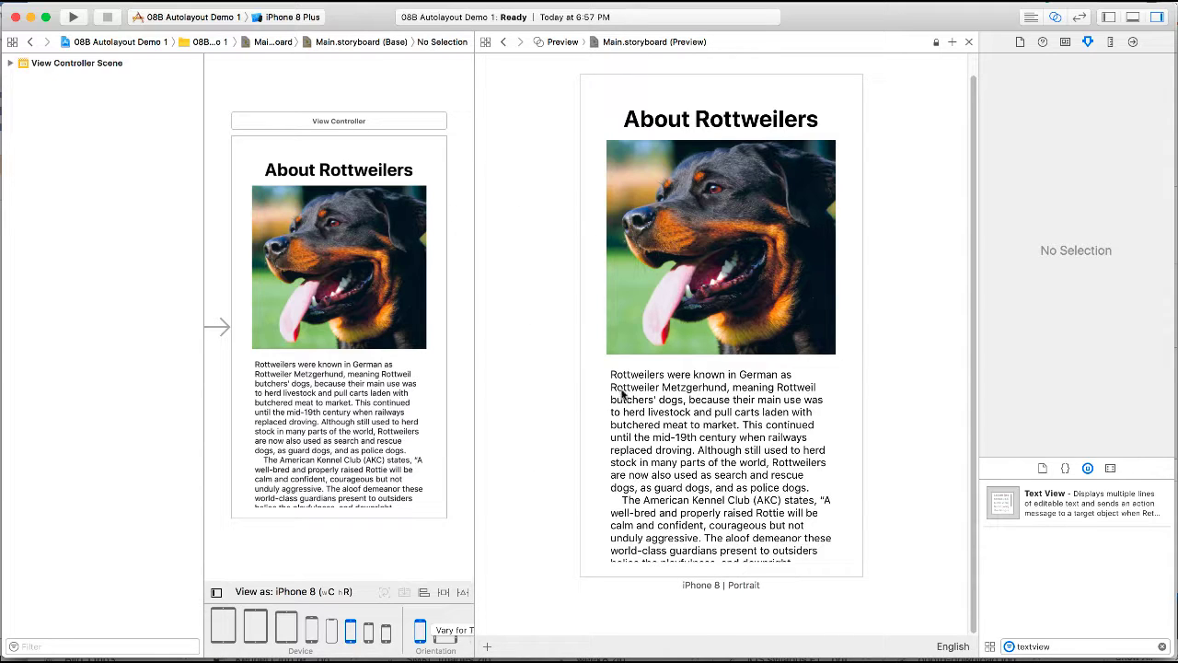
mouse_move(514, 615)
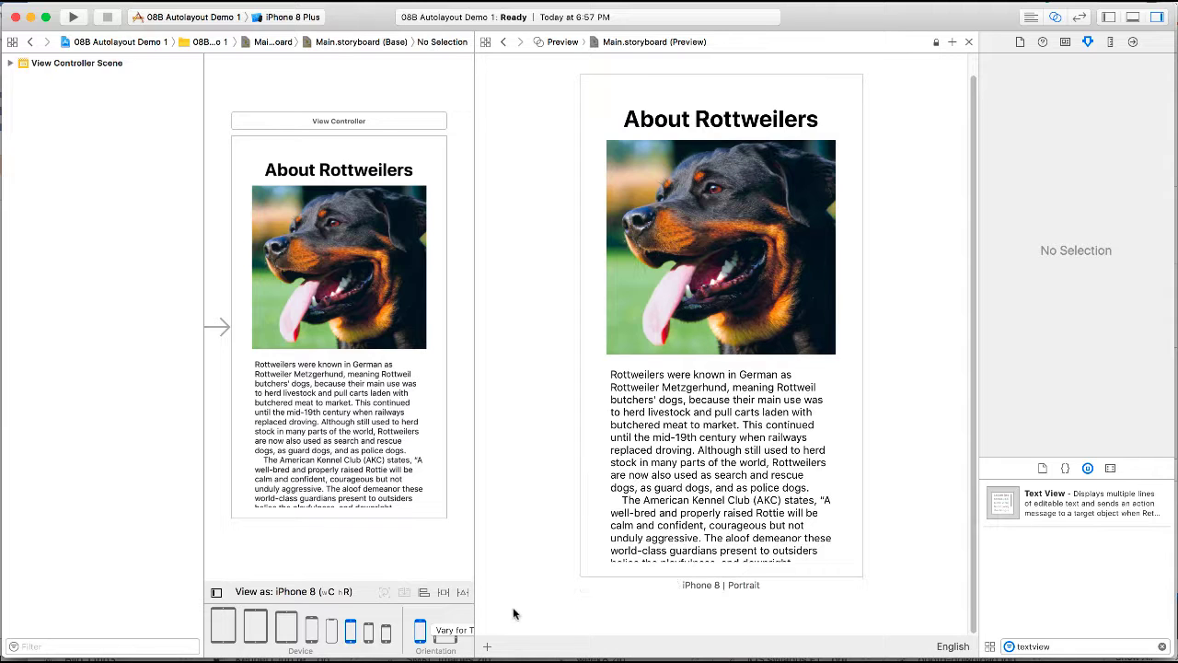
mouse_move(488, 648)
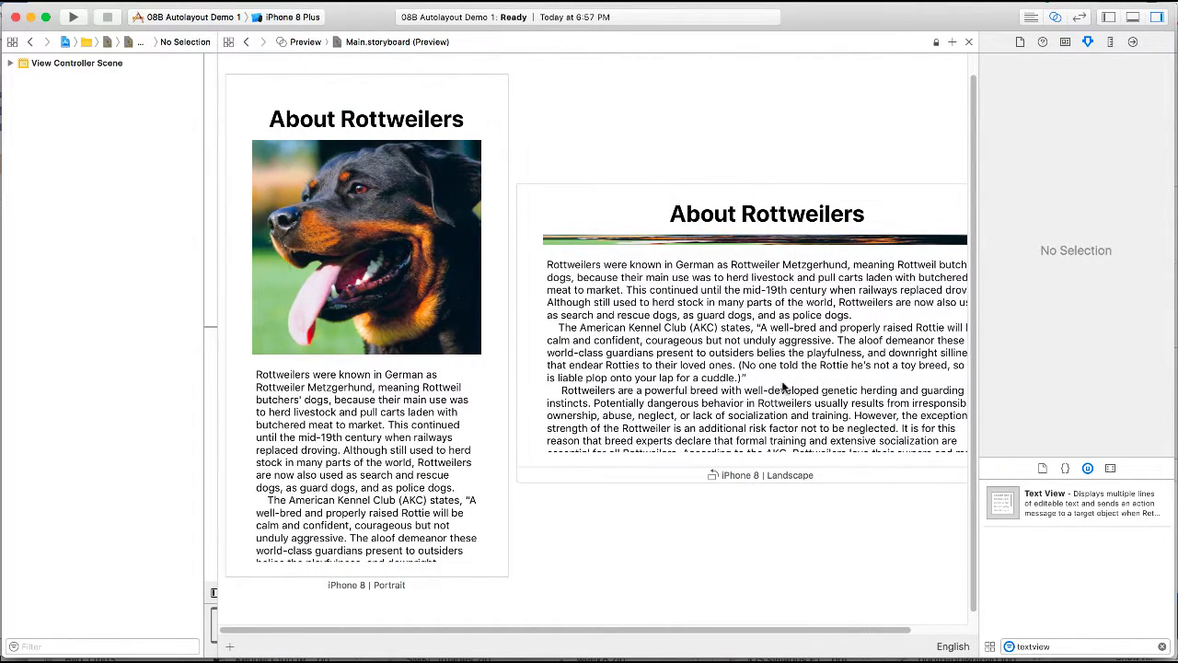
mouse_move(745, 254)
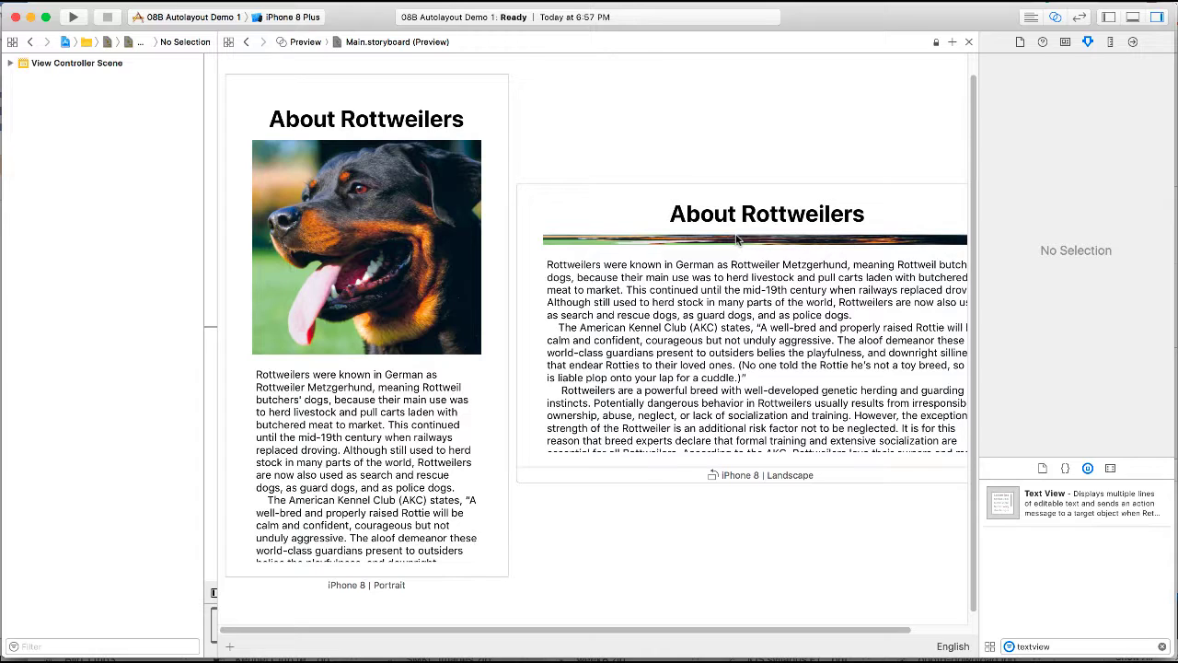
mouse_move(653, 299)
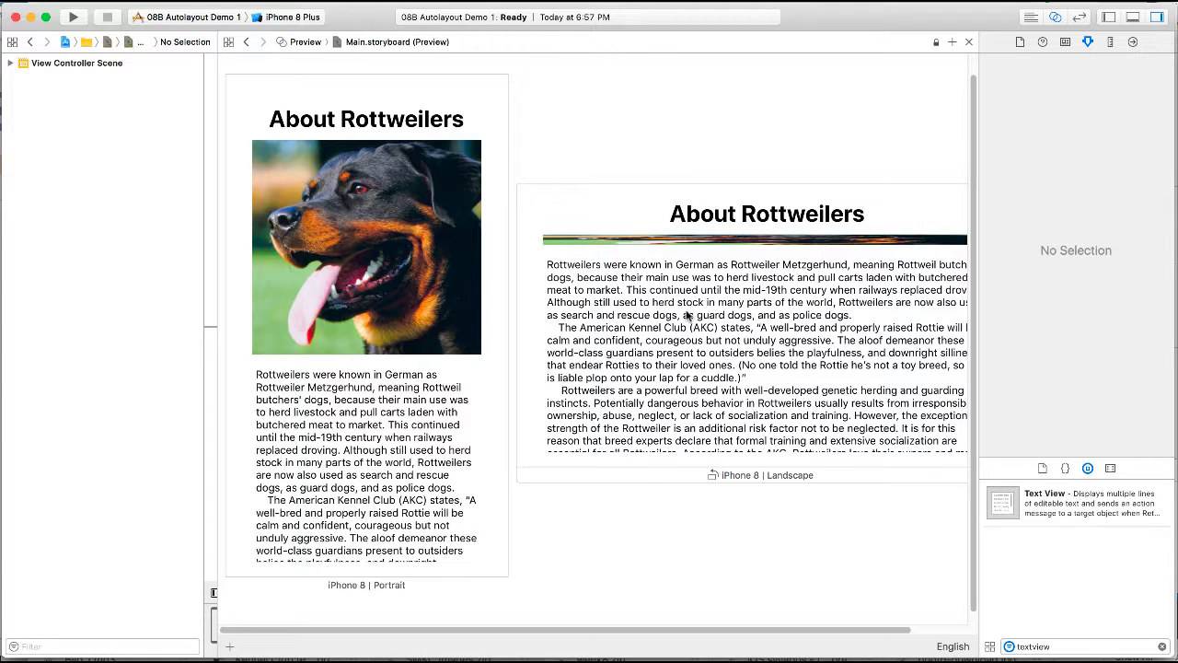
mouse_move(641, 371)
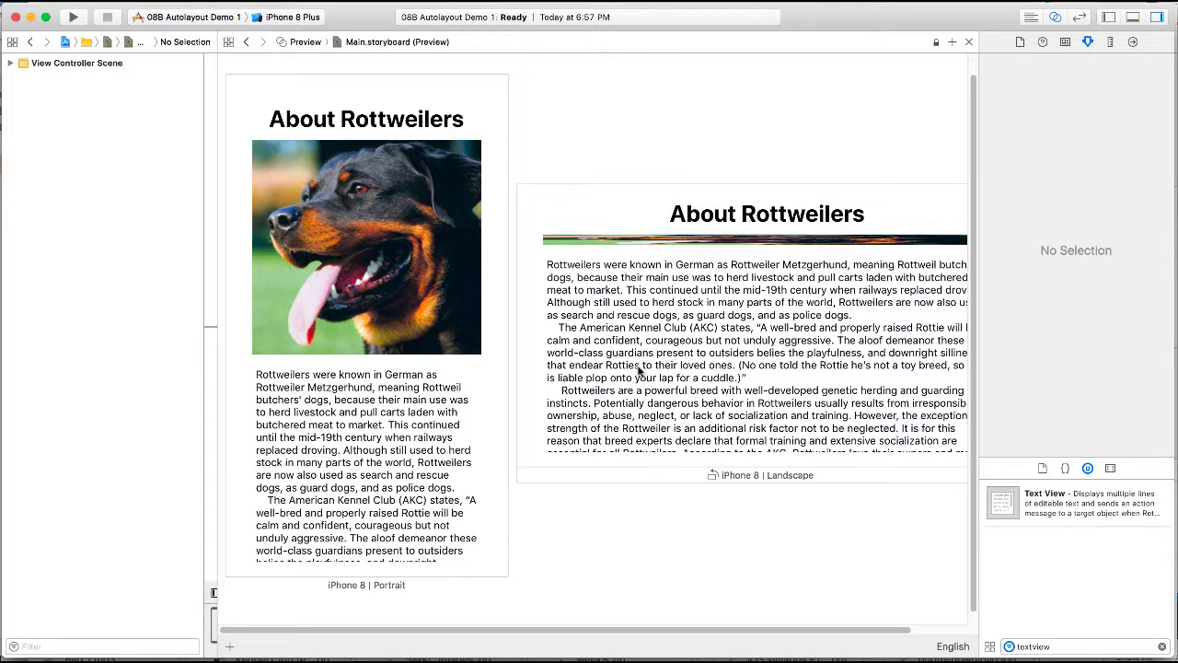
mouse_move(670, 243)
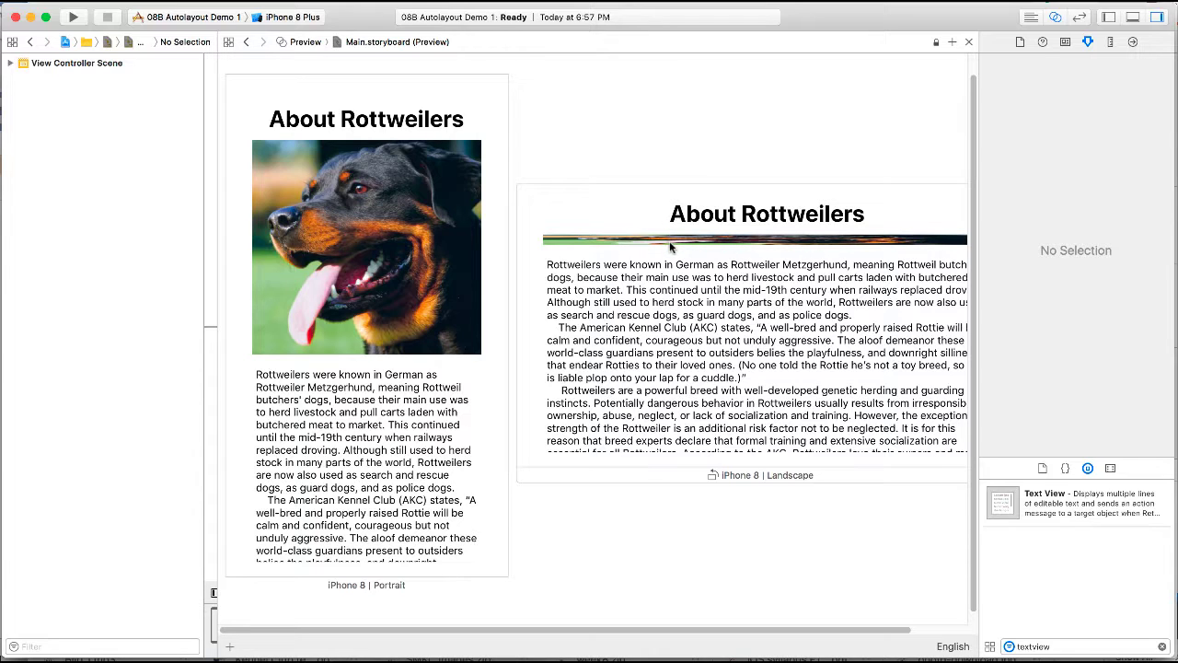
mouse_move(718, 409)
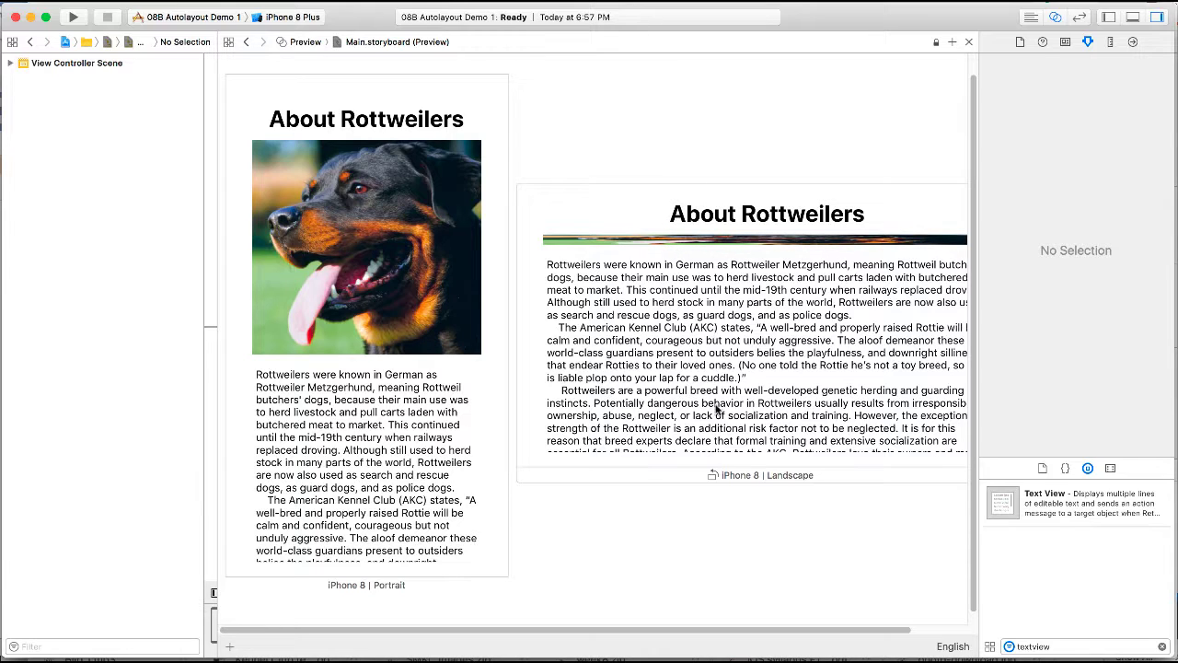
mouse_move(545, 402)
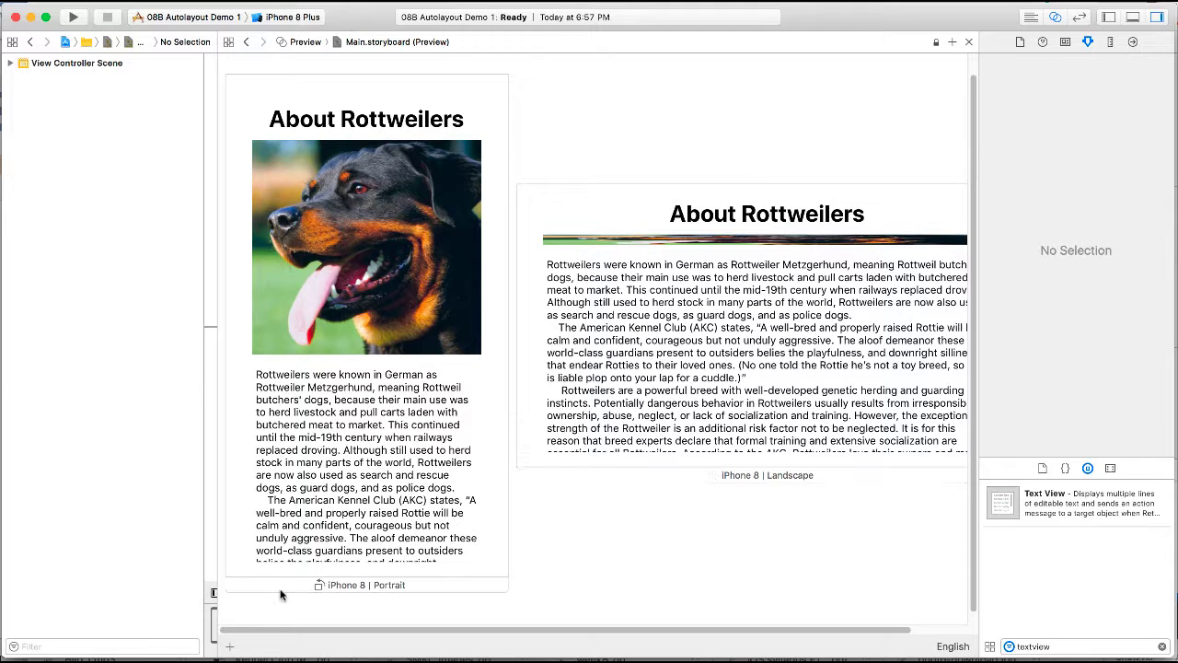
mouse_move(229, 652)
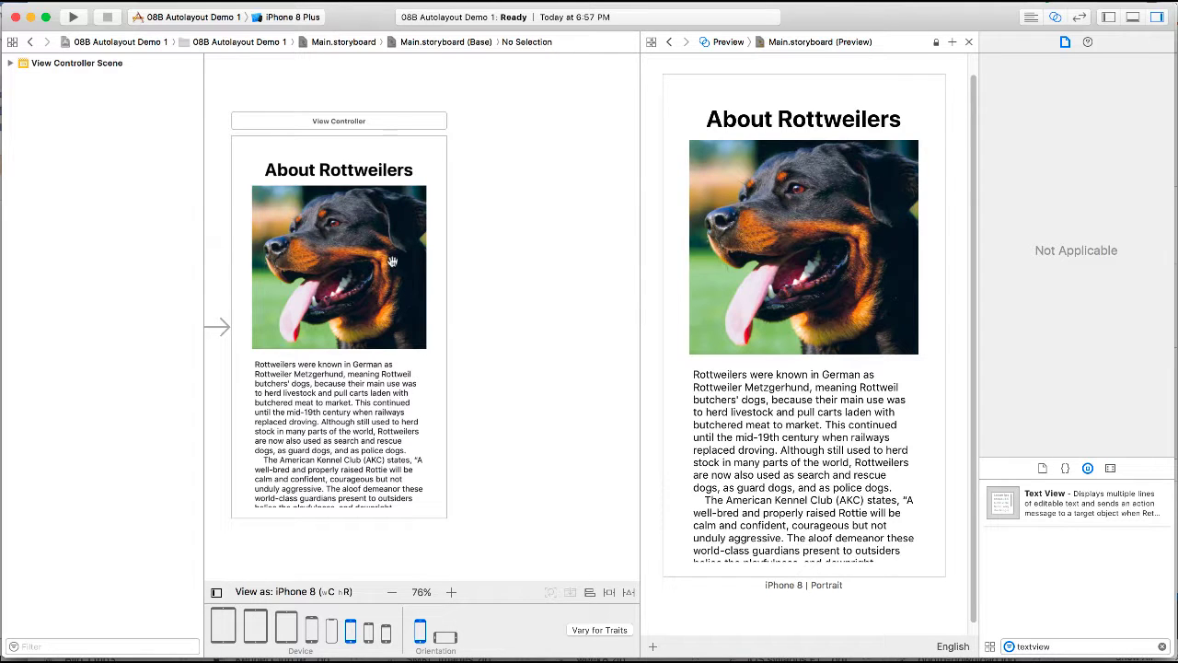
Expand the scene's Document Outline and select the dog Image View to see its constraints
click(338, 121)
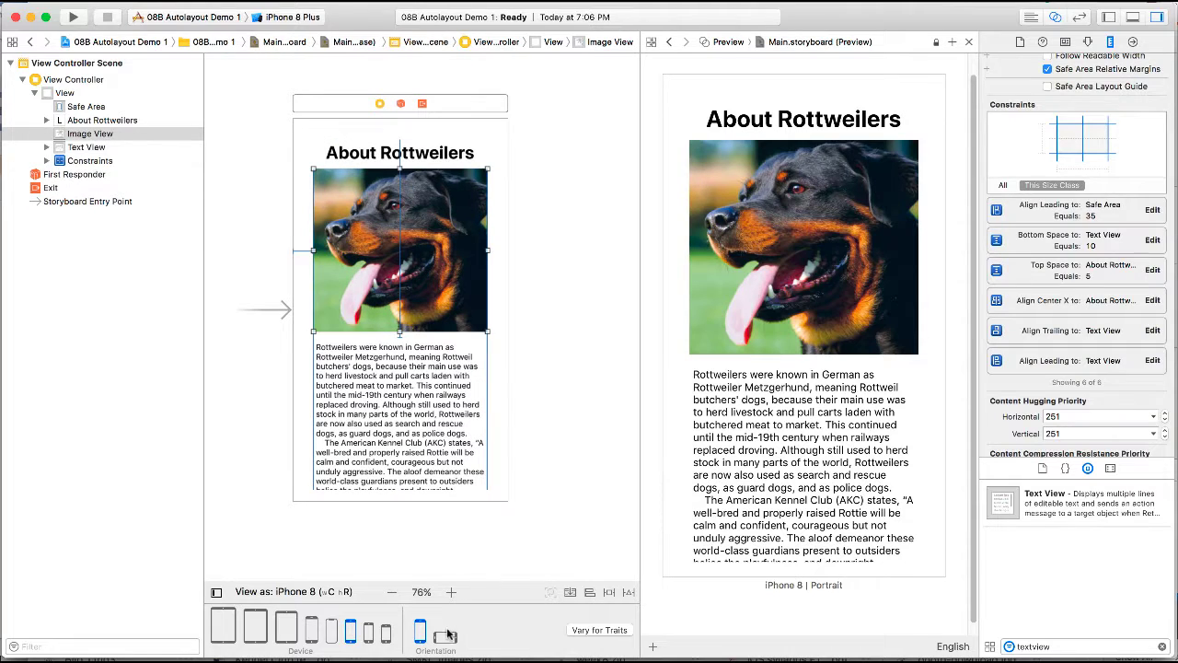
click(445, 630)
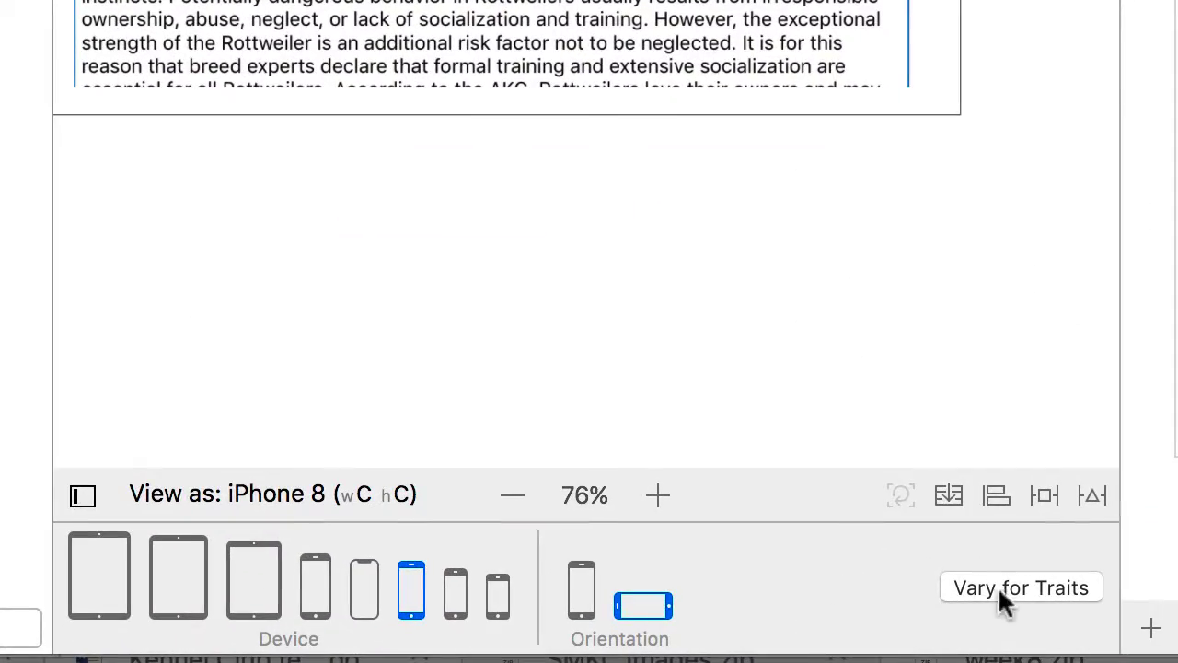
mouse_move(1040, 604)
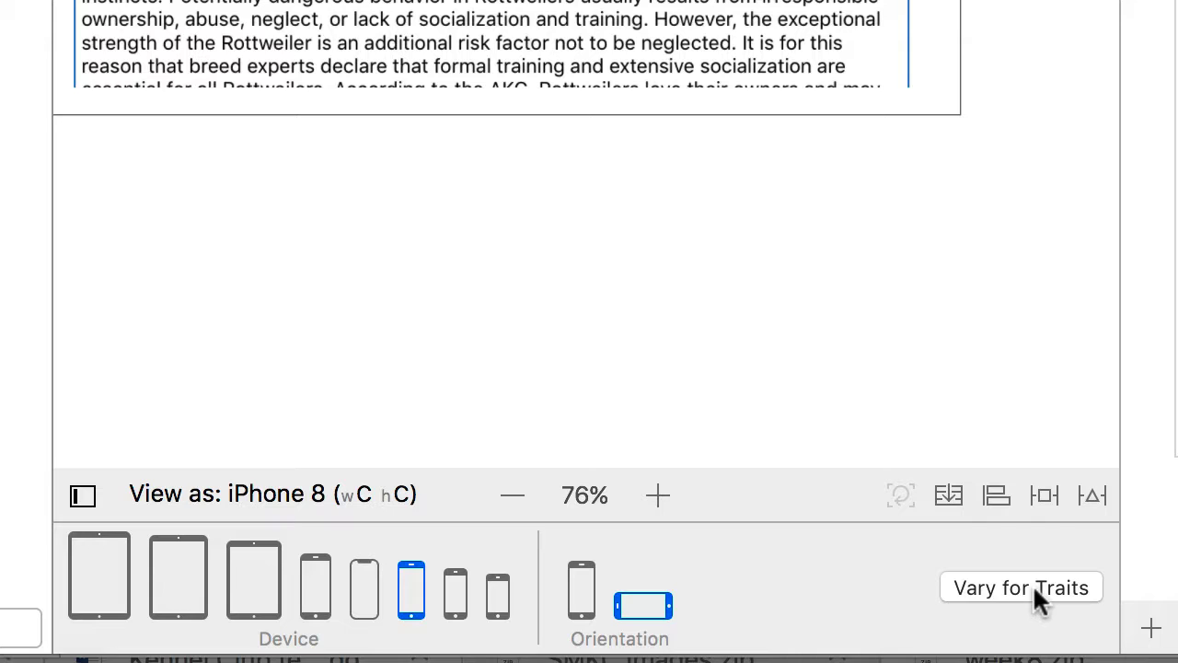
mouse_move(497, 532)
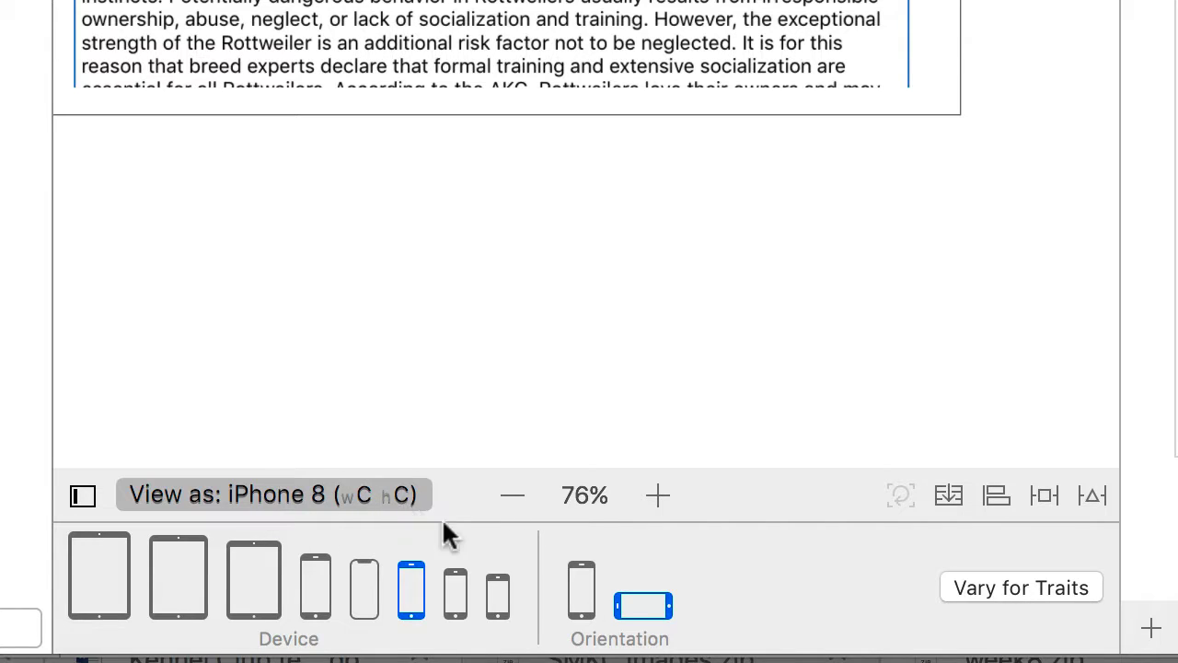
mouse_move(354, 501)
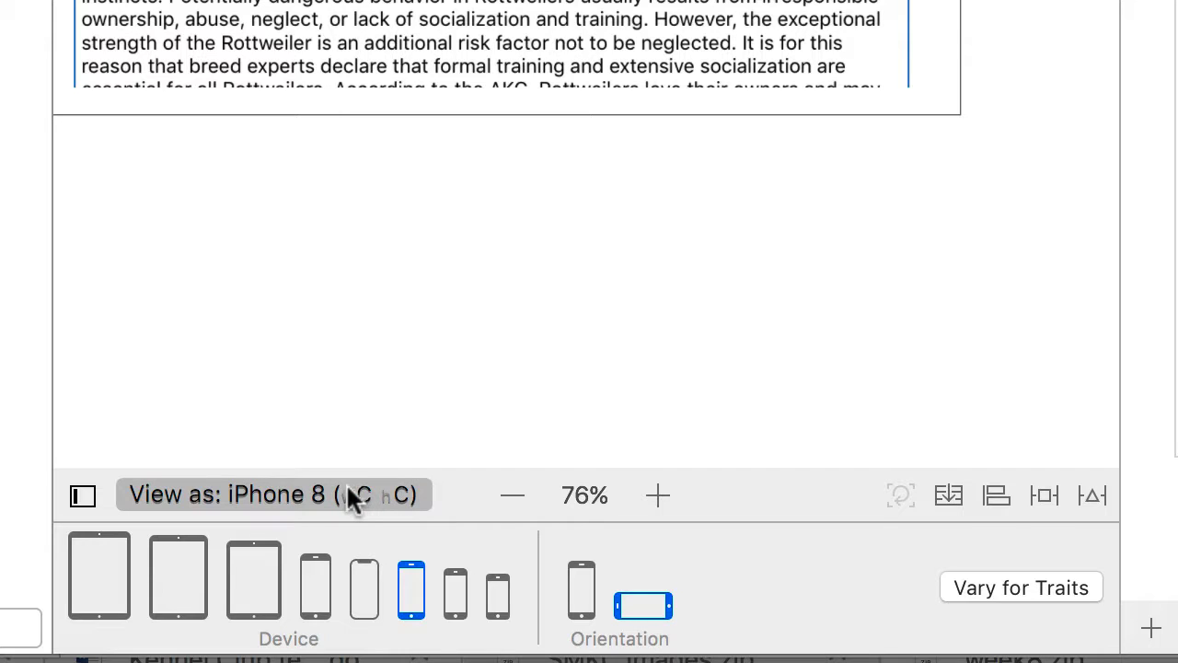
mouse_move(538, 569)
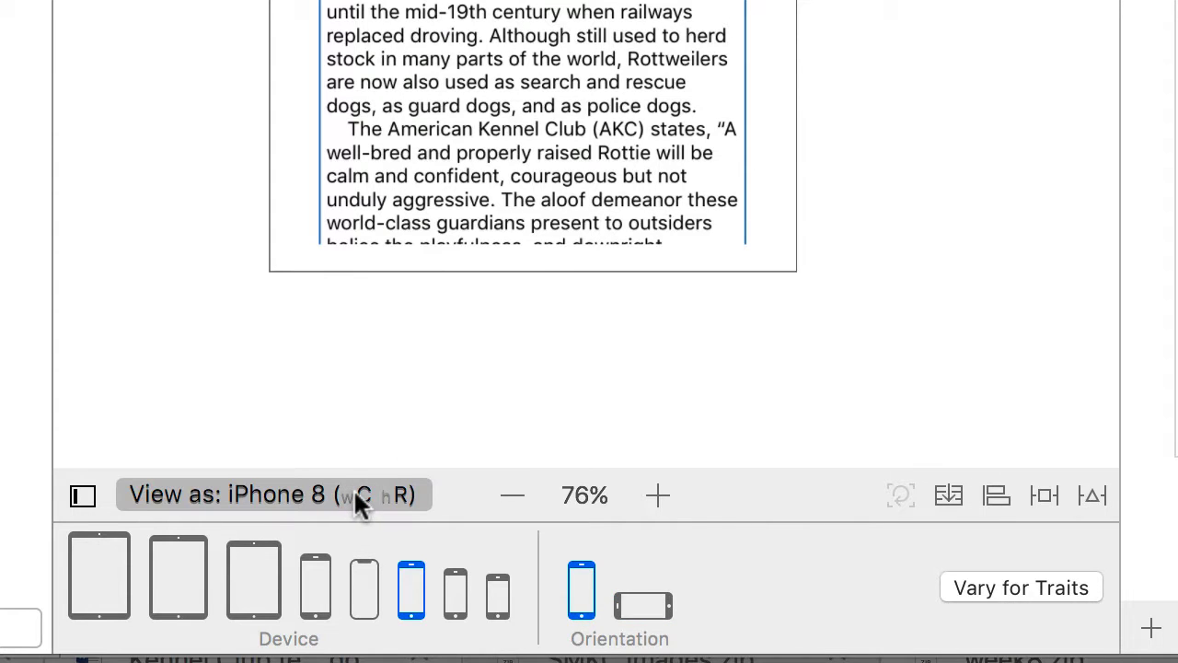
mouse_move(405, 512)
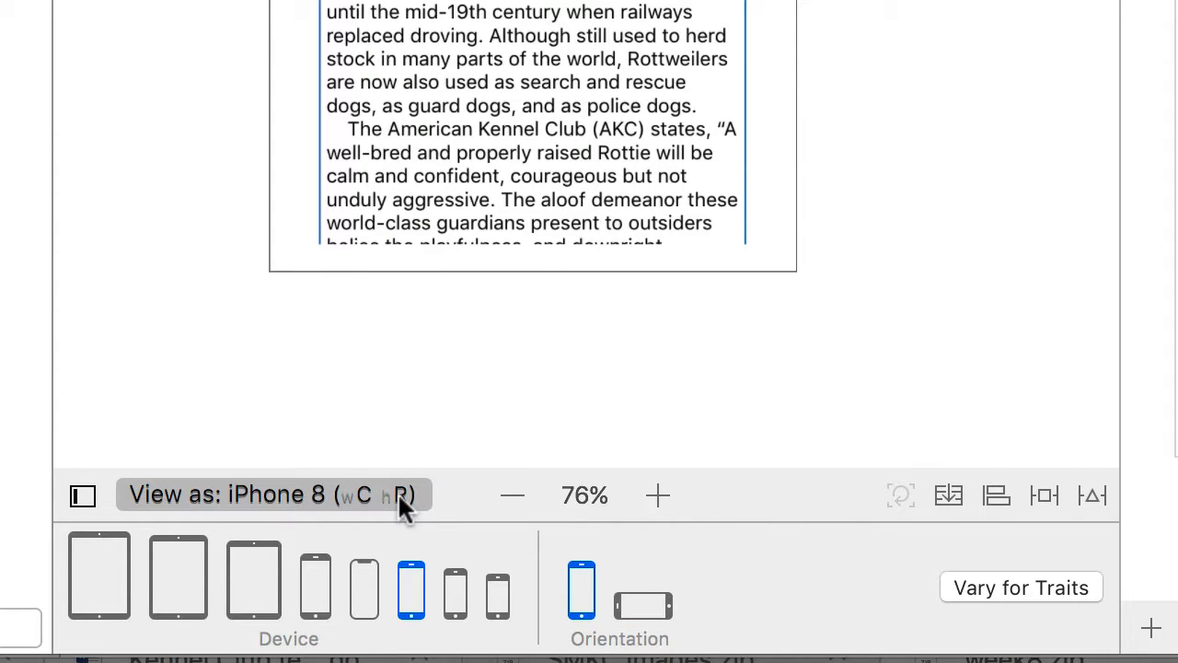
Switch the storyboard canvas to iPhone 8 landscape orientation
click(643, 604)
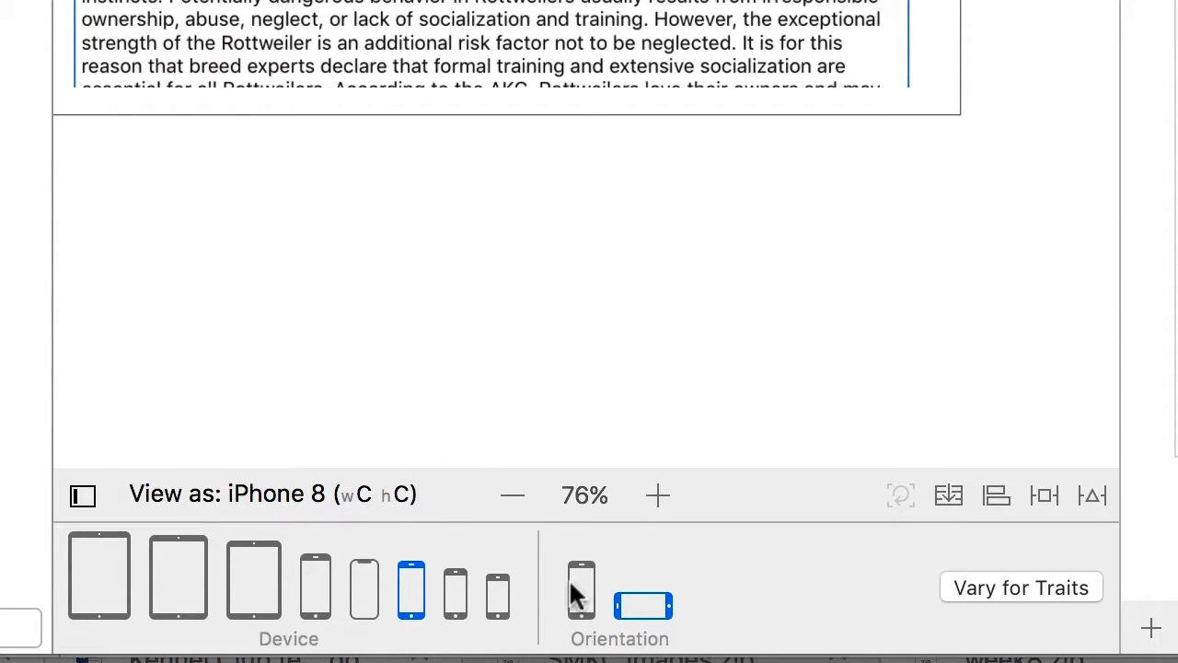
mouse_move(582, 593)
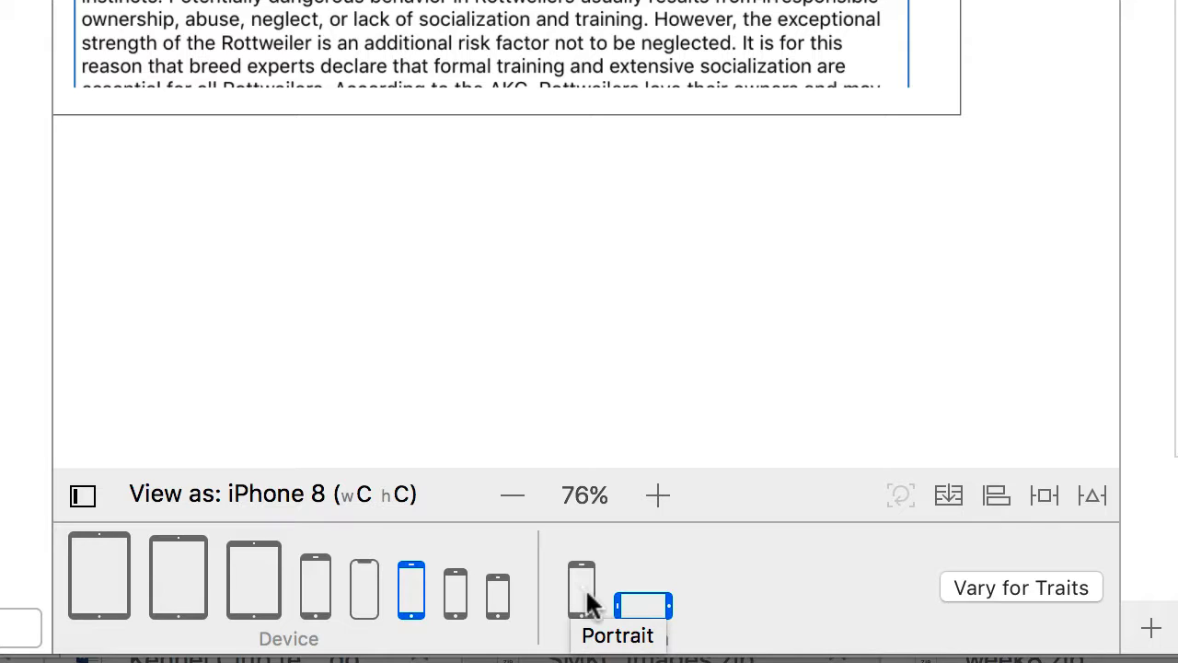
mouse_move(1009, 593)
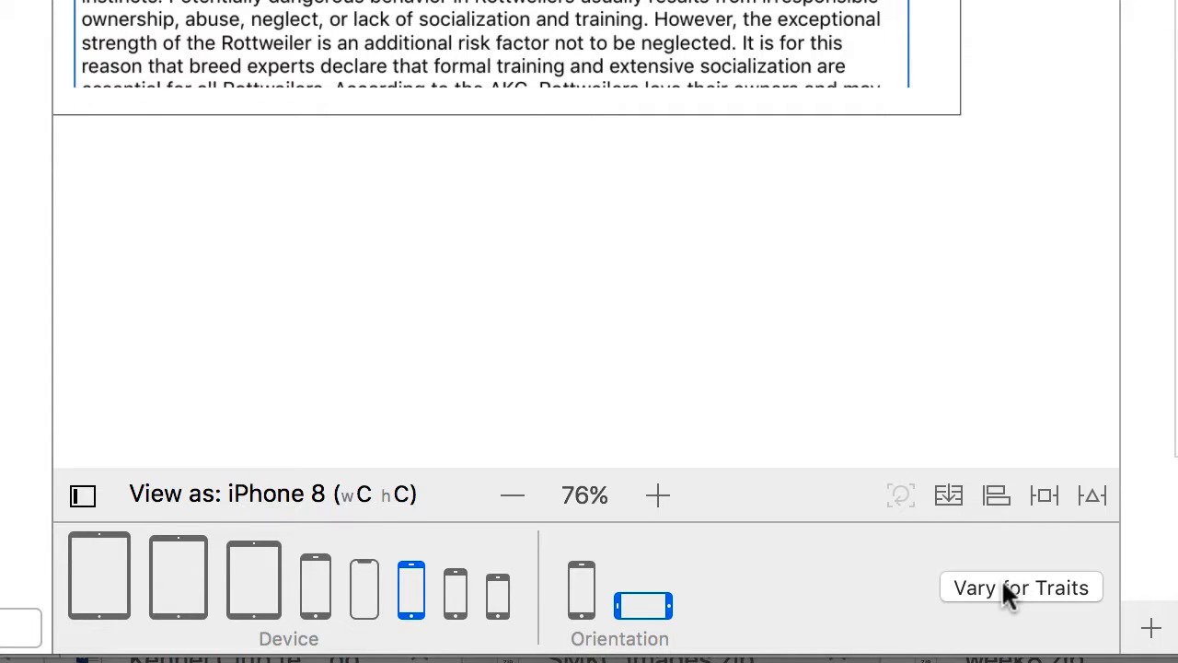
mouse_move(1003, 599)
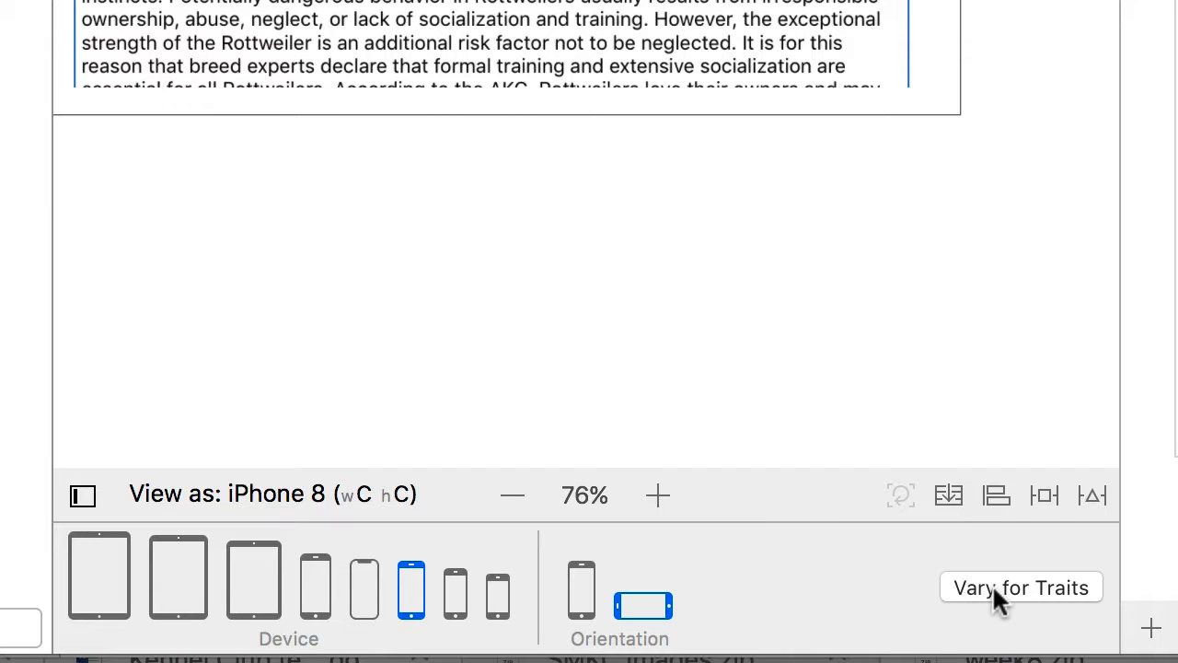
Start Vary for Traits based on Height, targeting the compact-height landscape devices
click(1020, 587)
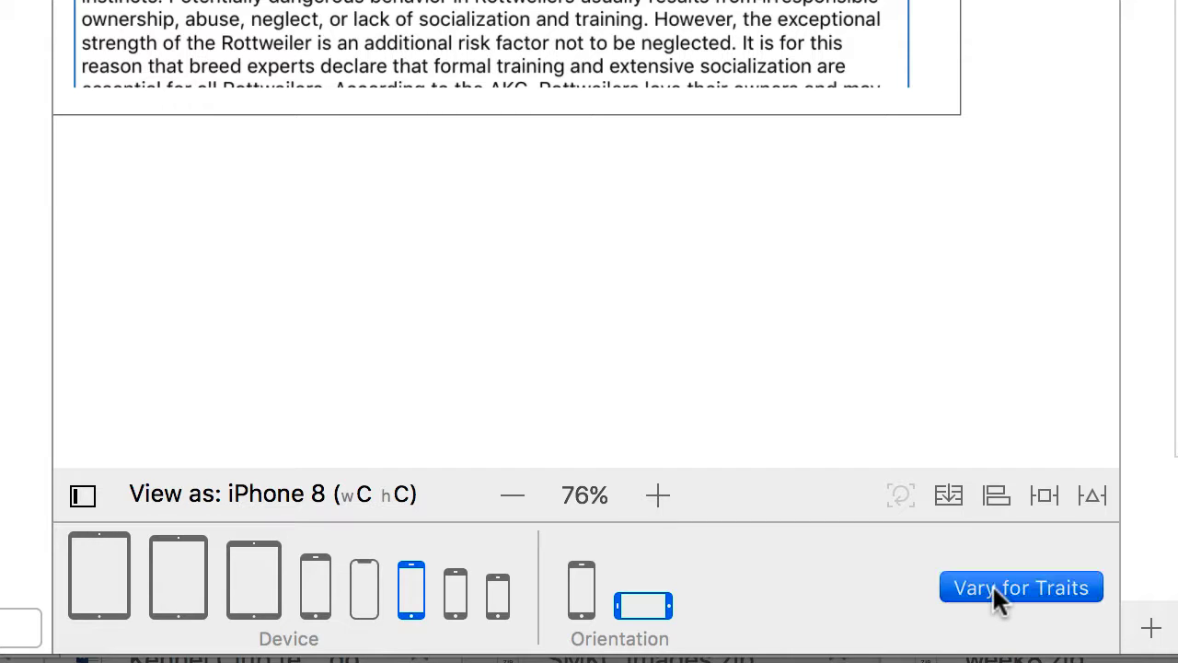
click(1020, 588)
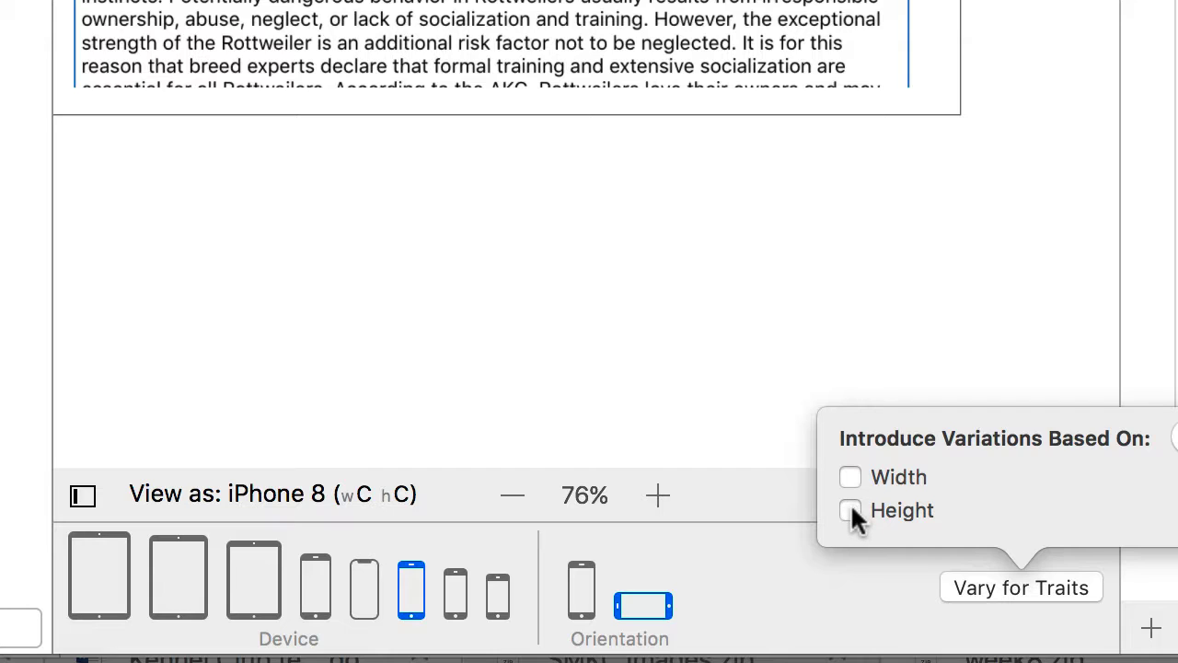
click(849, 510)
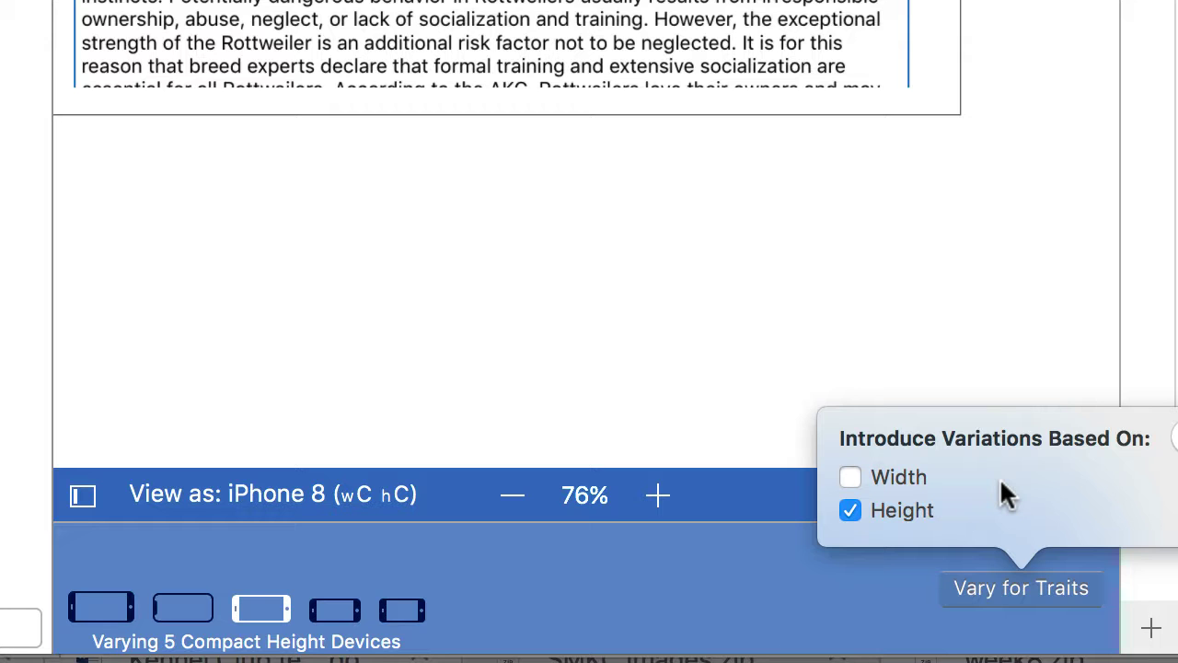
mouse_move(777, 604)
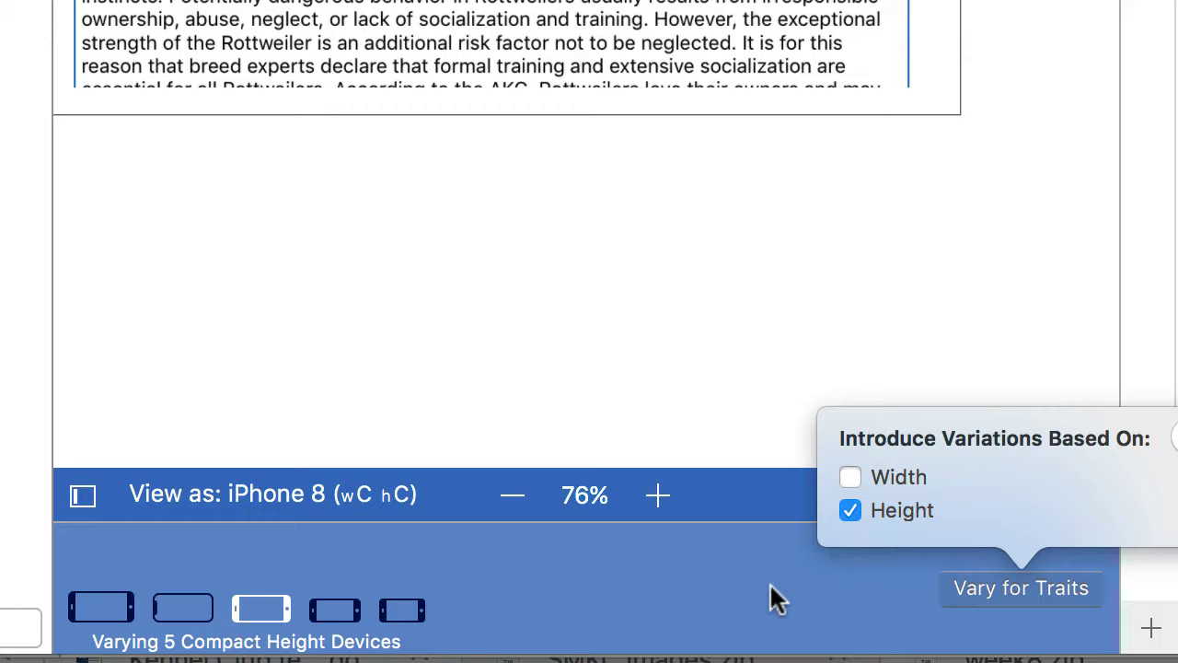
click(1020, 587)
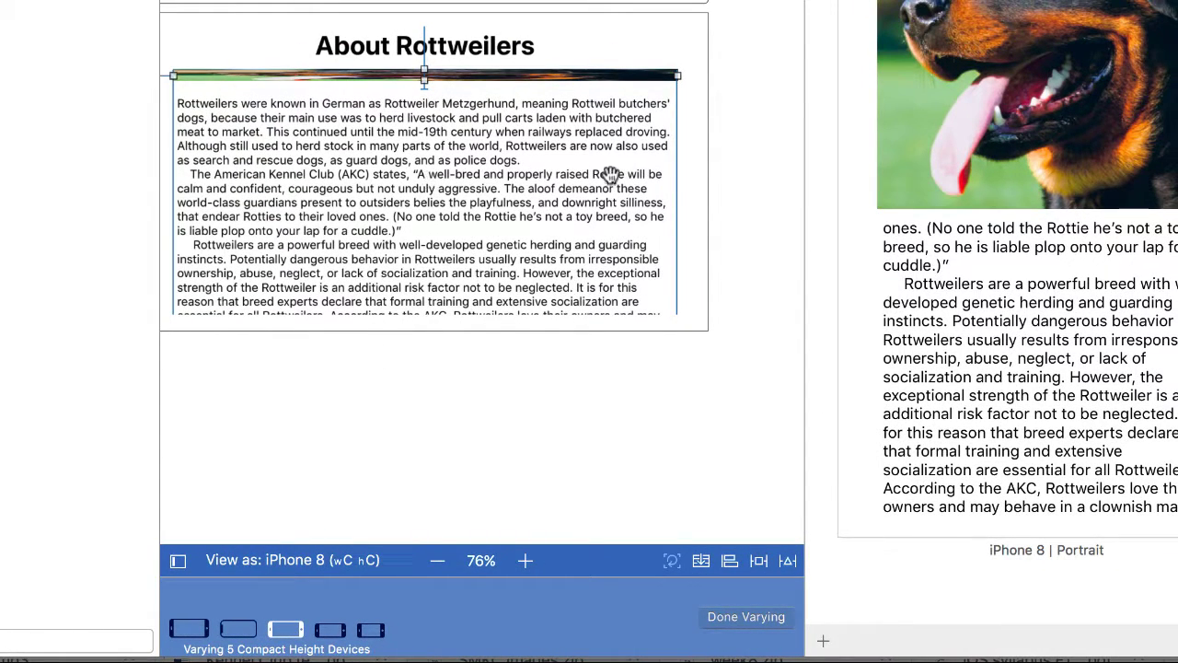
mouse_move(268, 469)
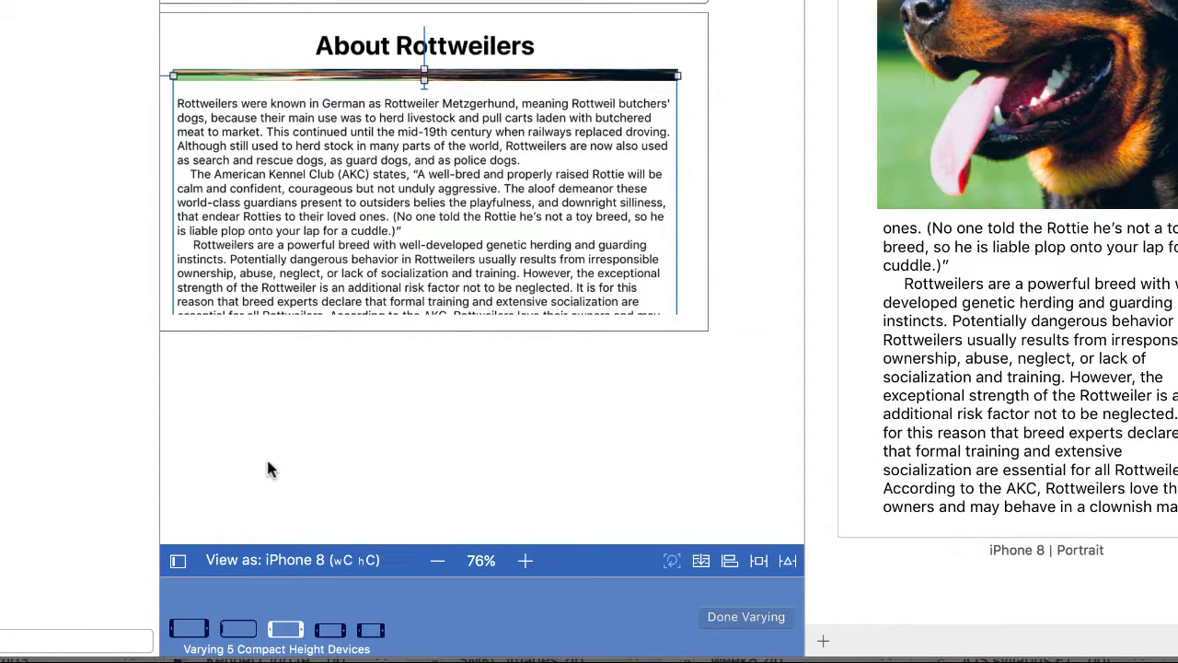
mouse_move(283, 641)
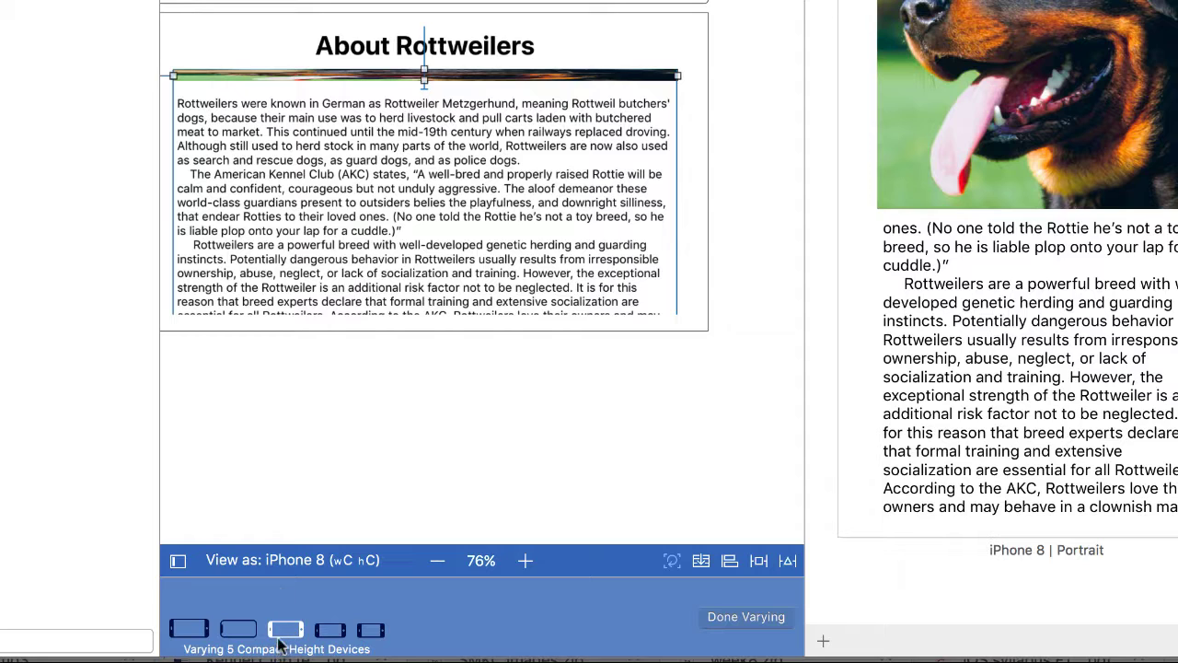
mouse_move(258, 553)
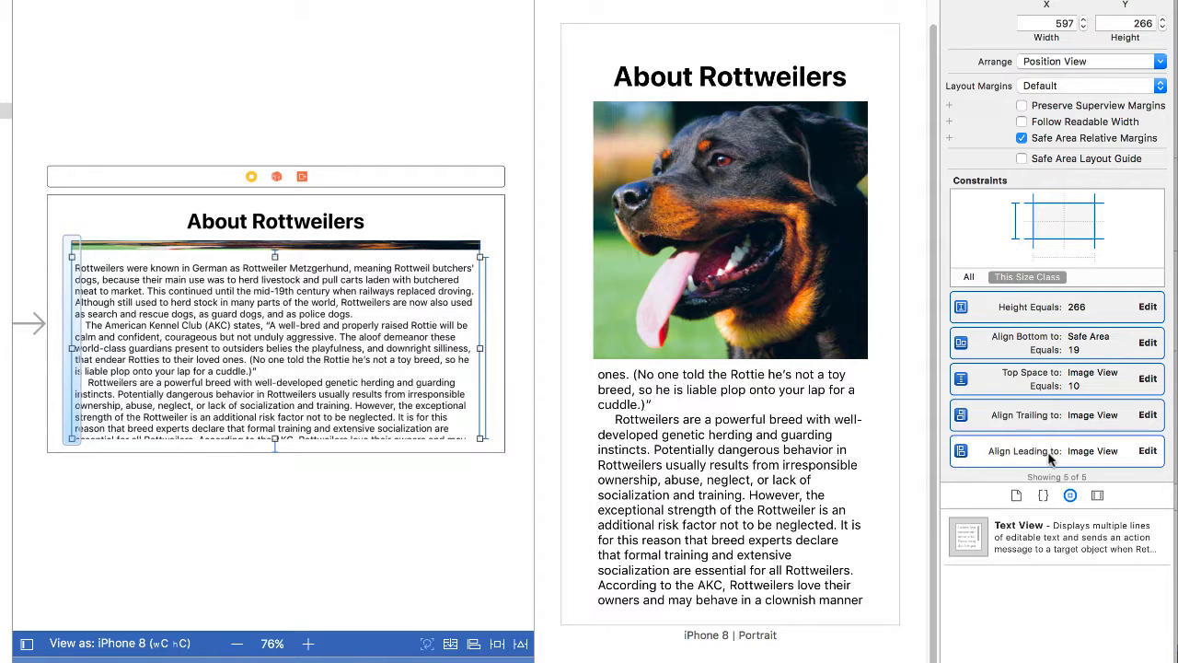
Scroll the Size inspector to the text view's constraints for this size class
scroll(down, 3)
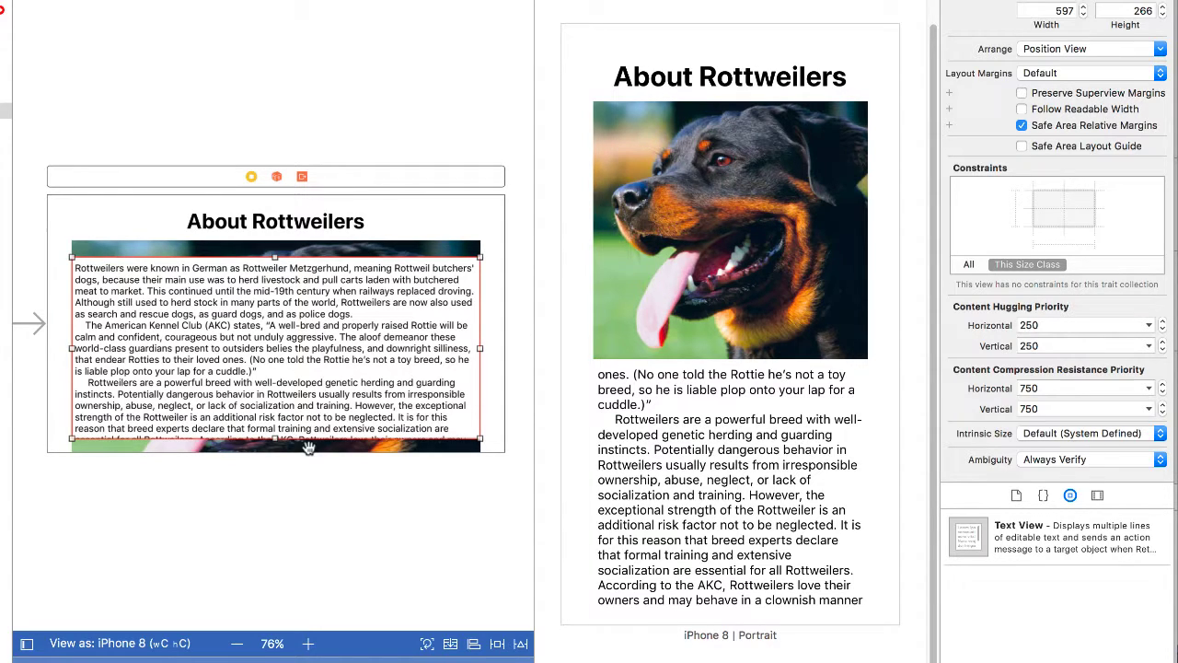
mouse_move(236, 241)
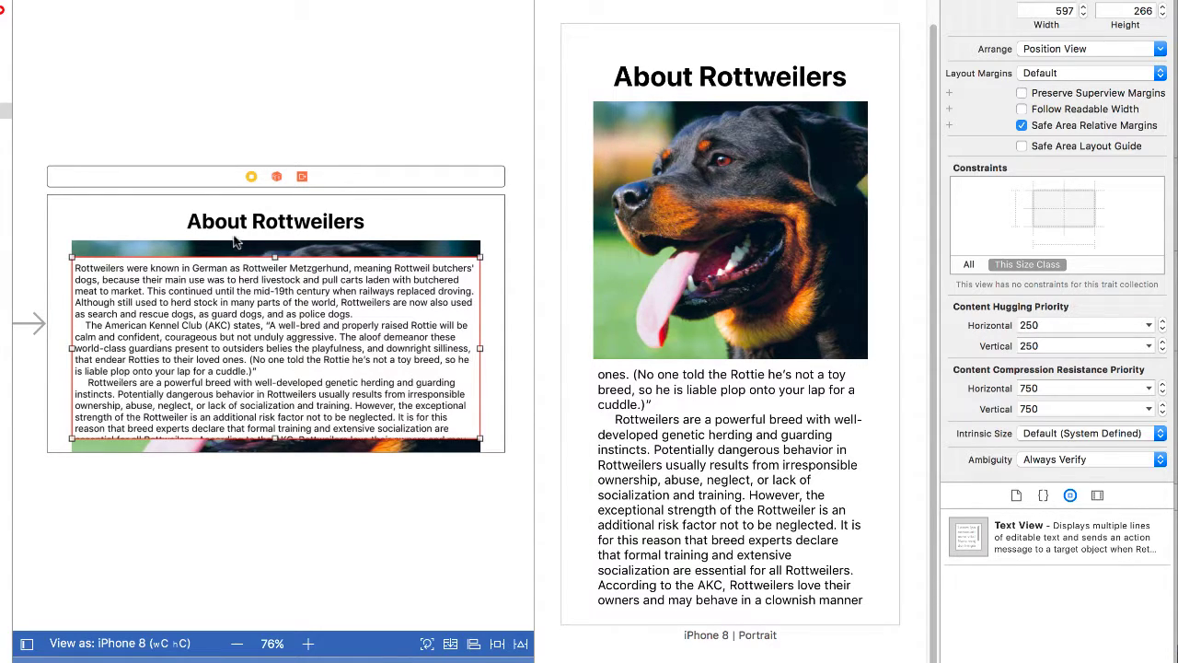
mouse_move(249, 338)
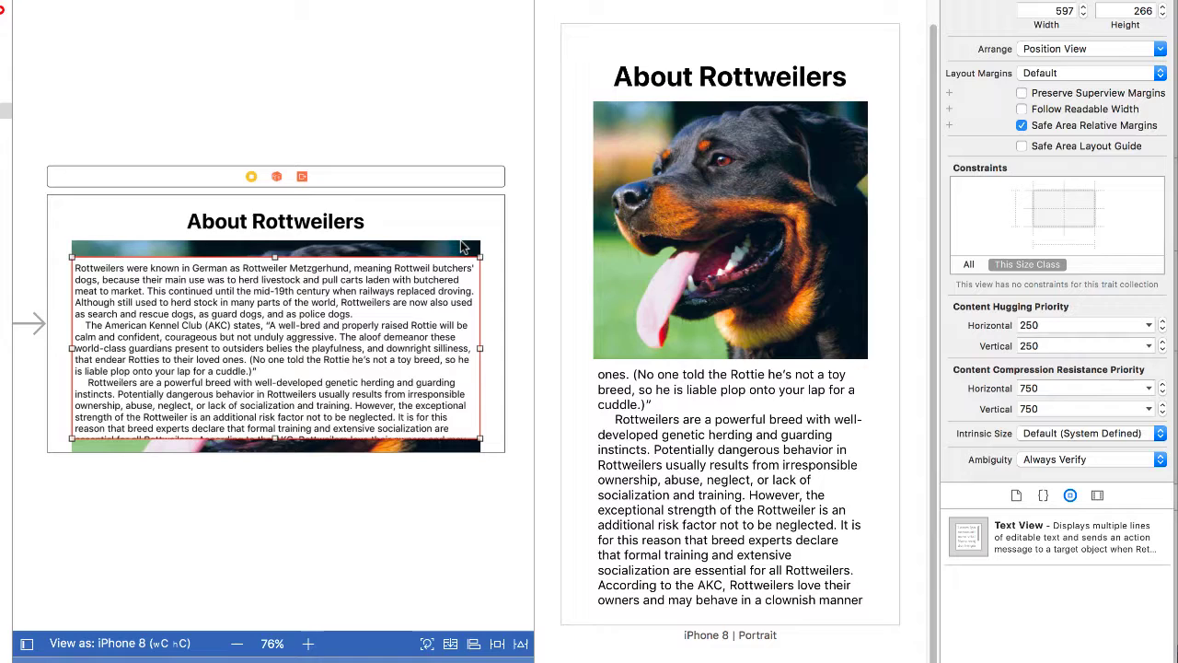
mouse_move(223, 553)
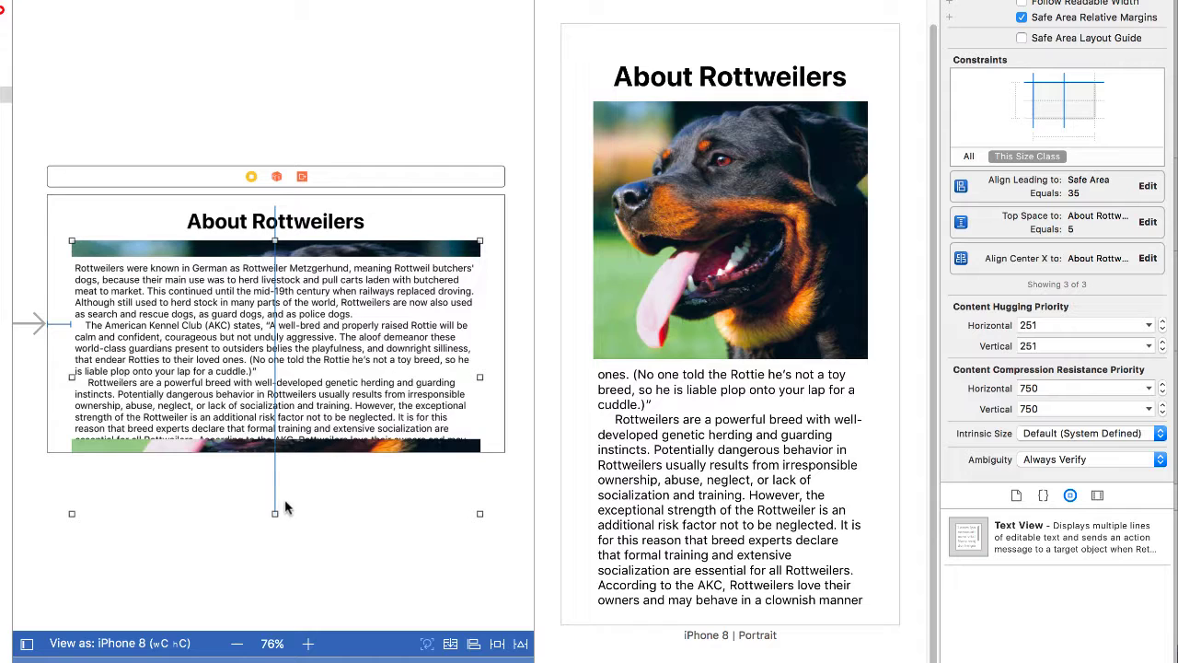
Resize the dog image to about 294 by 300 and clear its constraints for this variation
drag(275, 513, 274, 448)
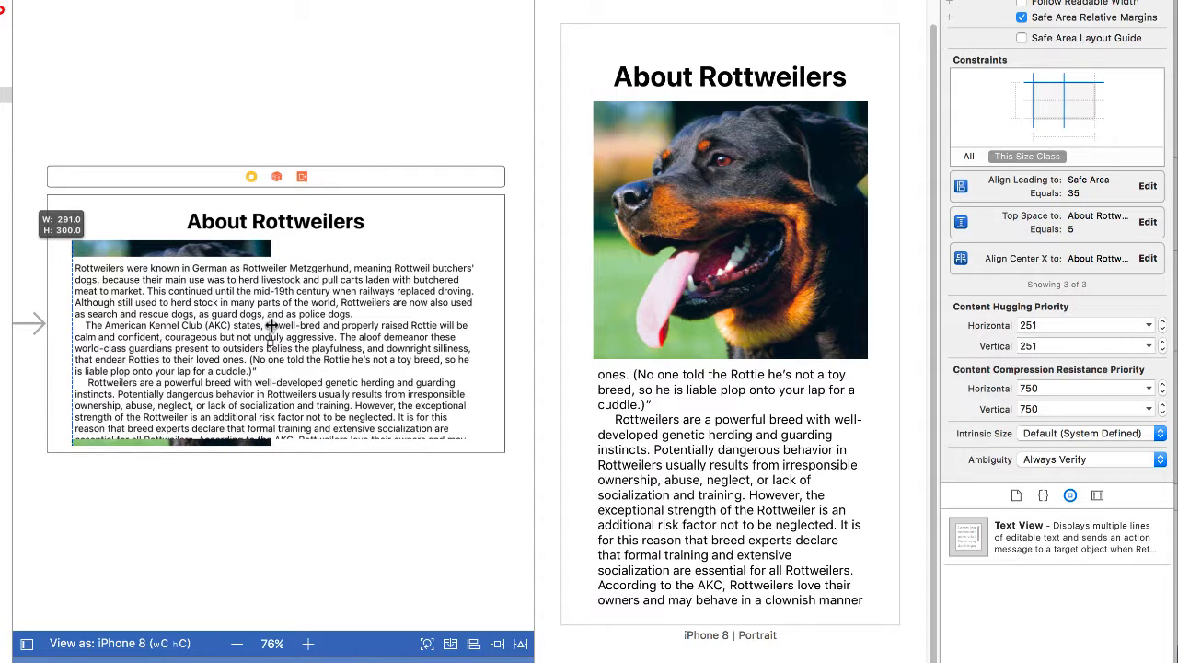
click(274, 324)
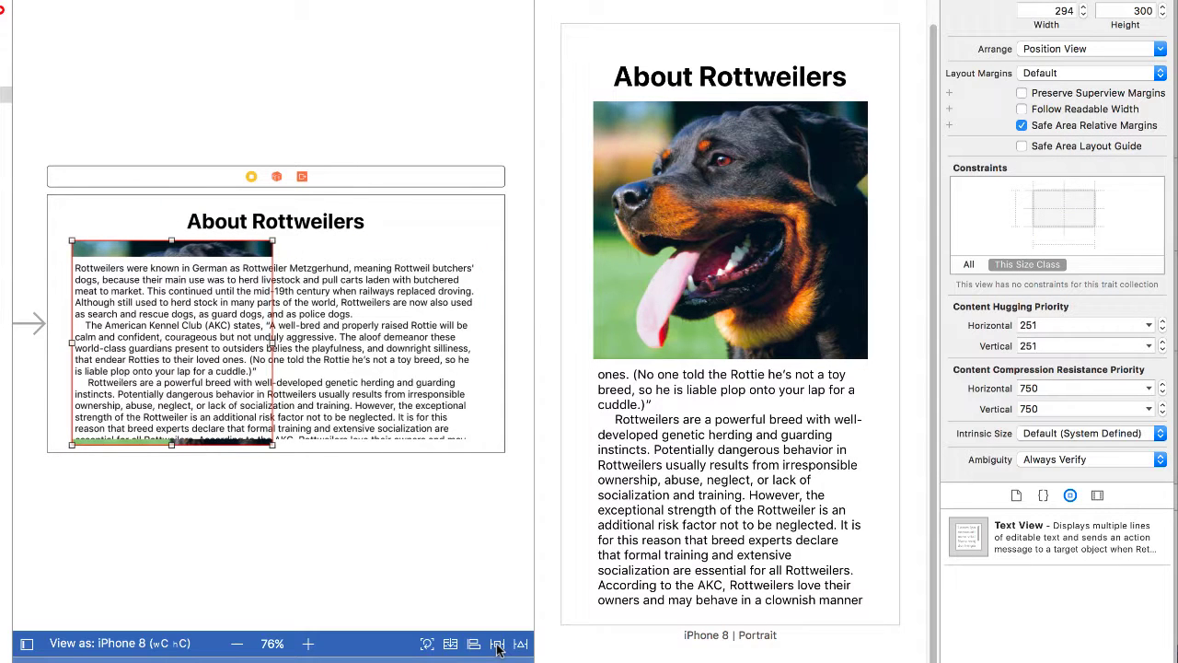
Set the image's top spacing 10 from the About Rottweilers title and leading spacing 35
click(497, 644)
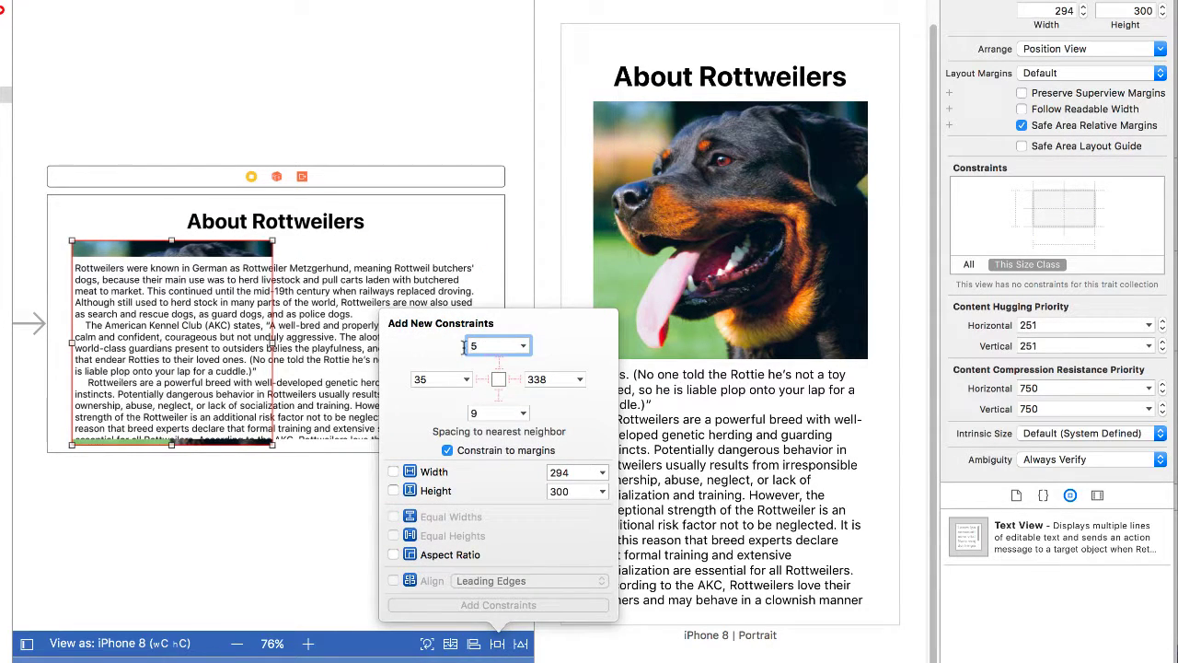
text(10)
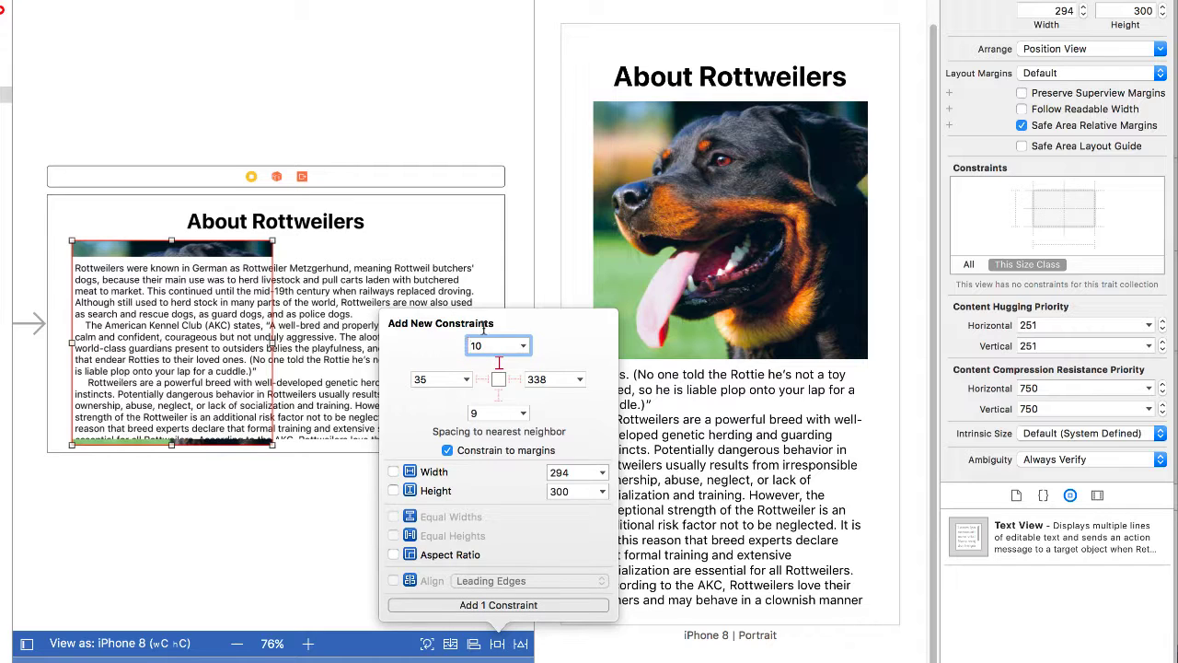
click(497, 346)
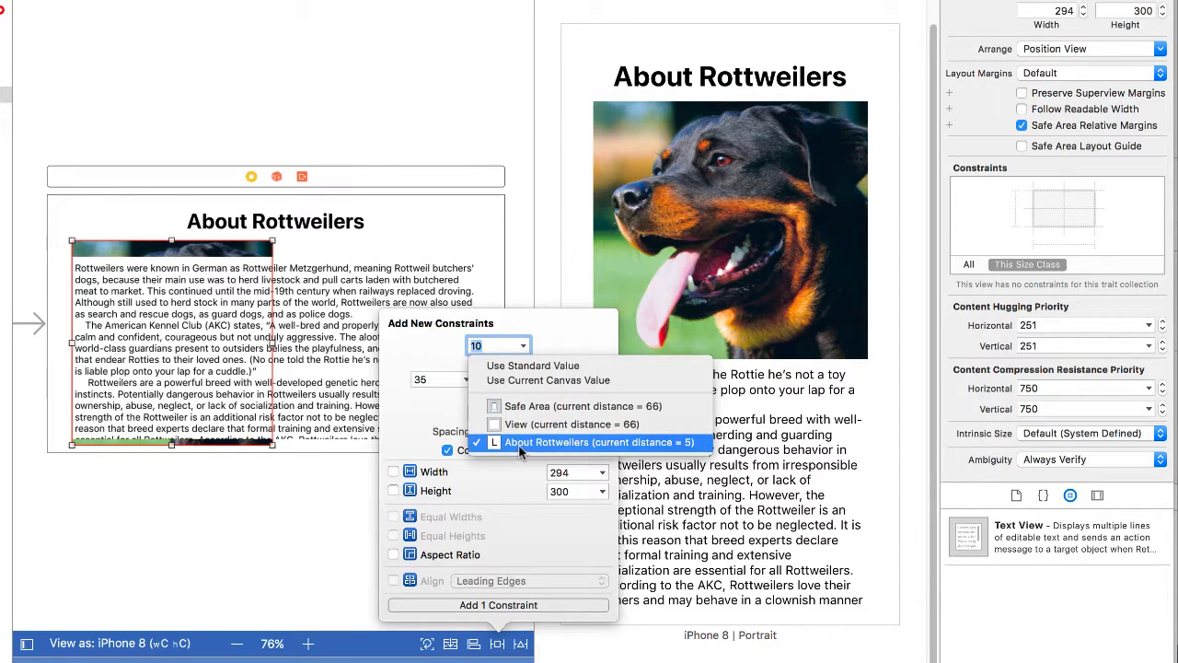
click(590, 441)
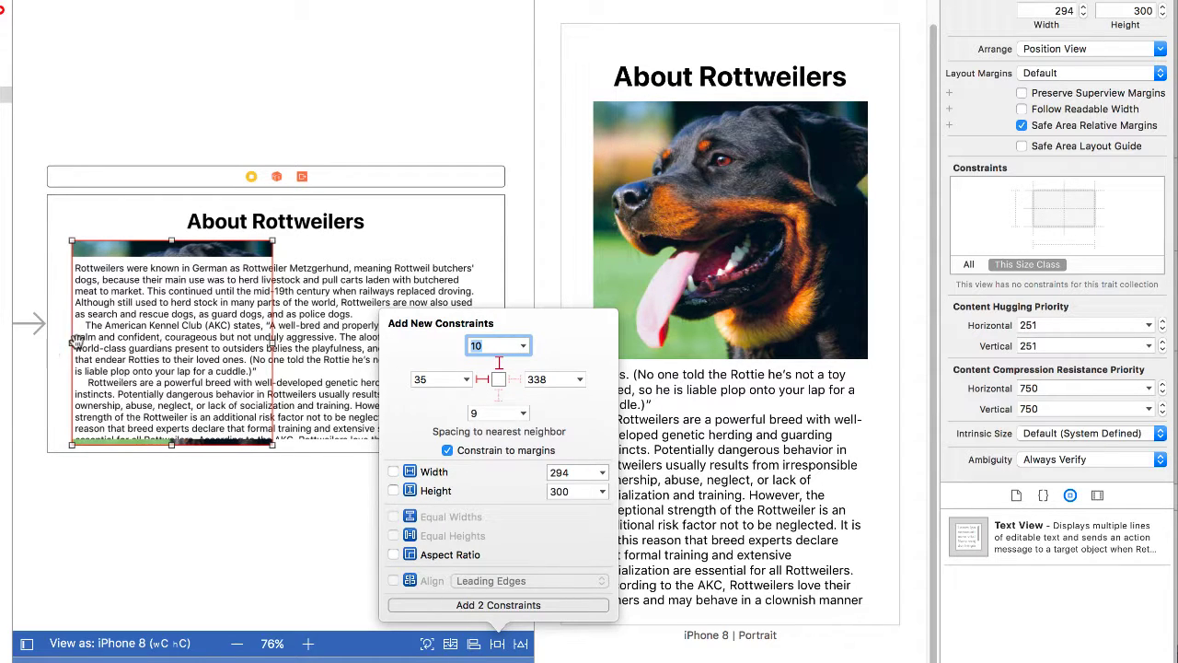
click(523, 412)
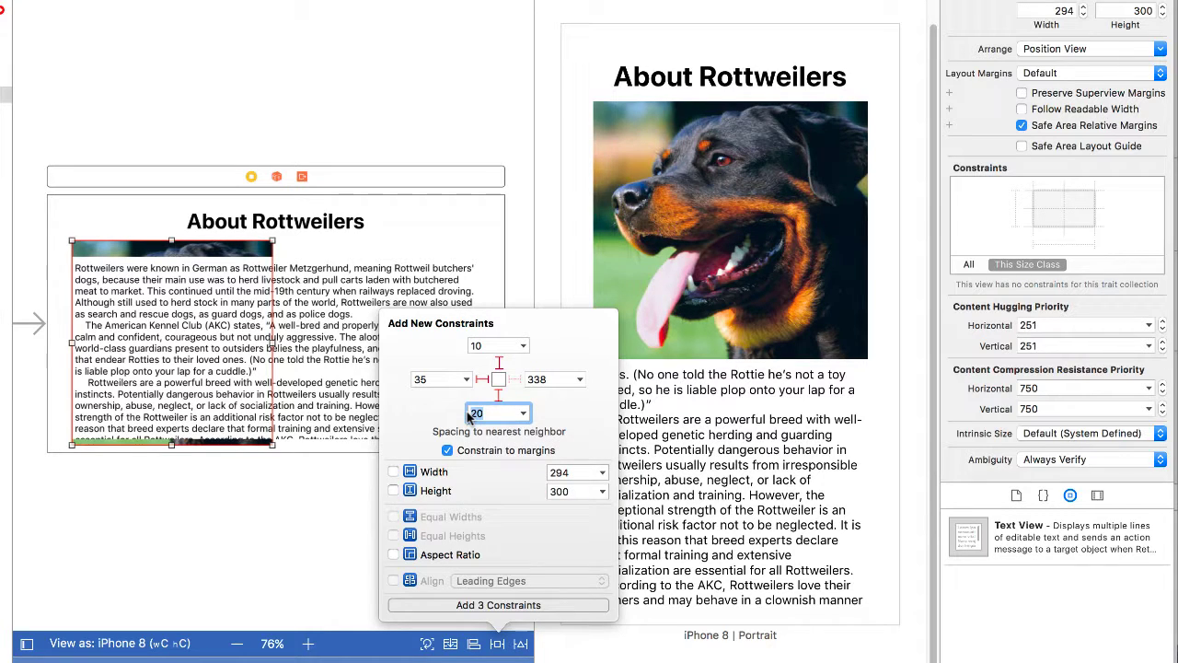
text(35)
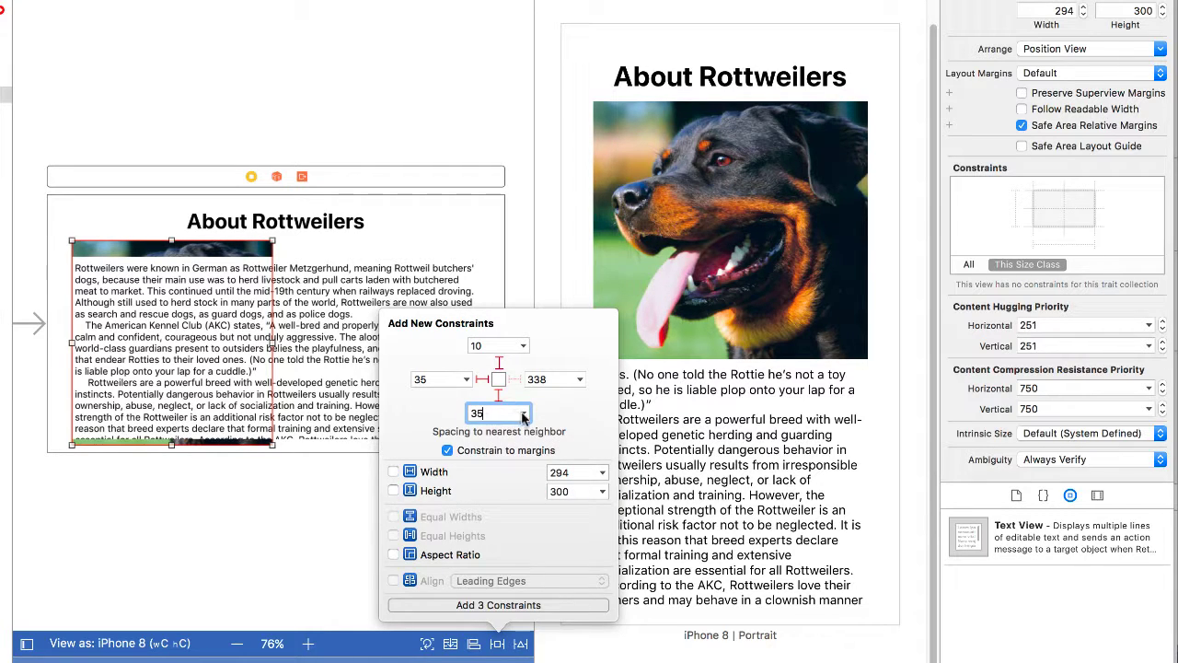
click(523, 412)
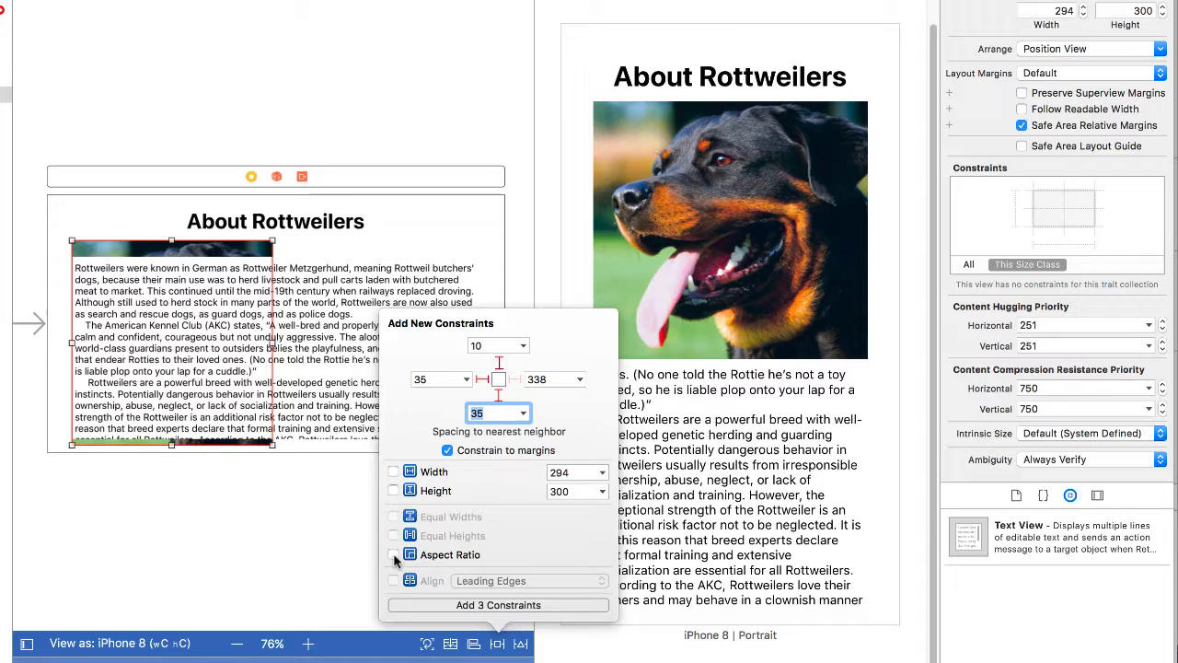
Keep bottom spacing 10 and Aspect Ratio fixed without a fixed width, adding the 4 constraints
click(394, 554)
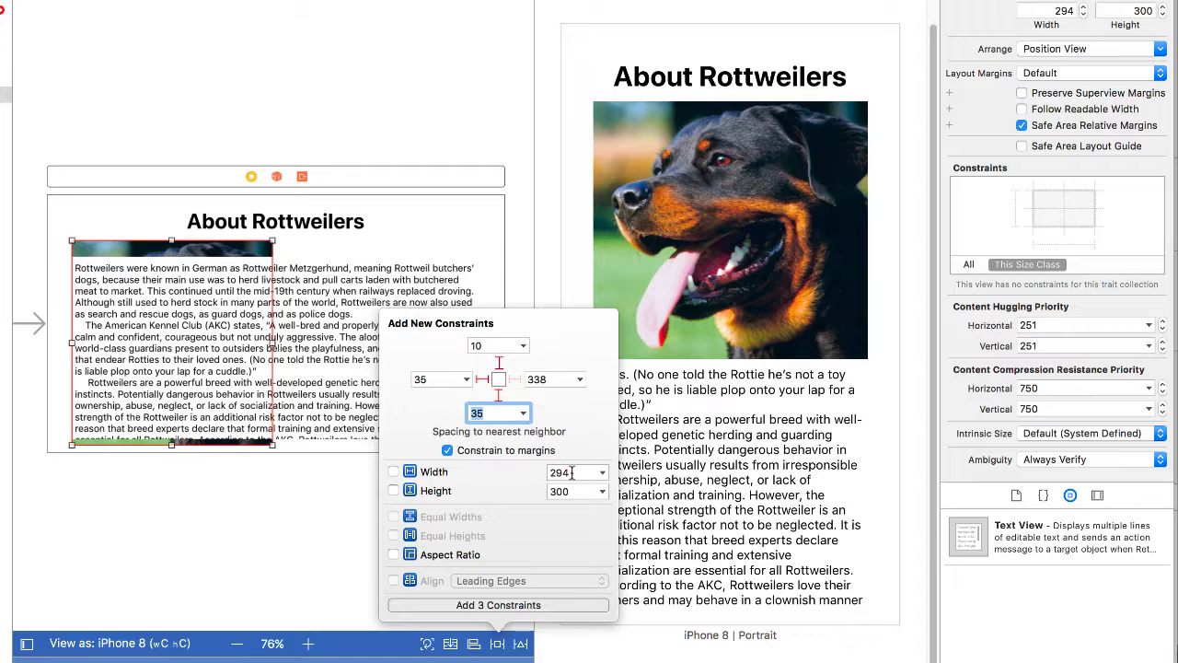
click(394, 472)
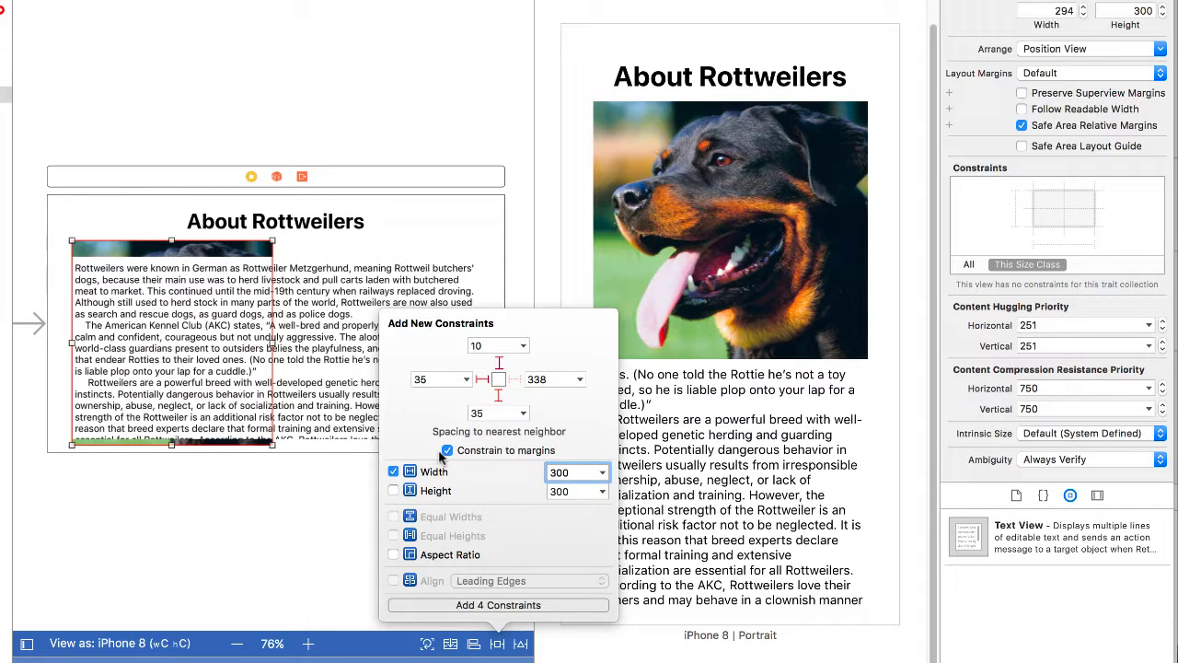
click(394, 471)
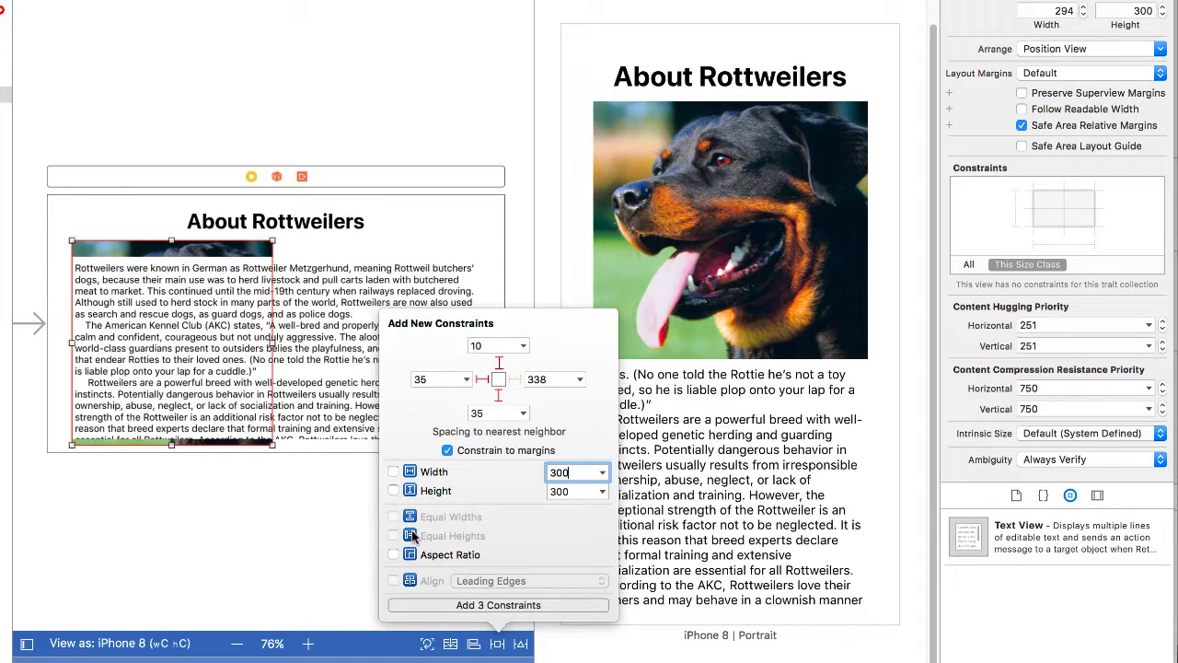
click(394, 556)
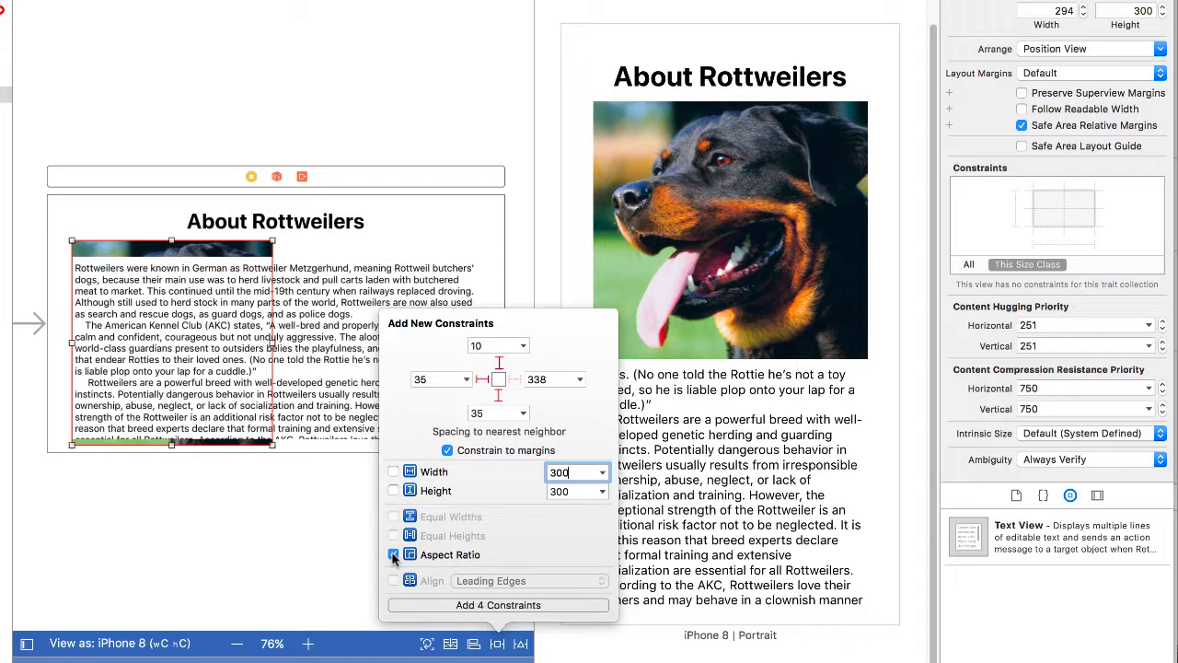
click(394, 554)
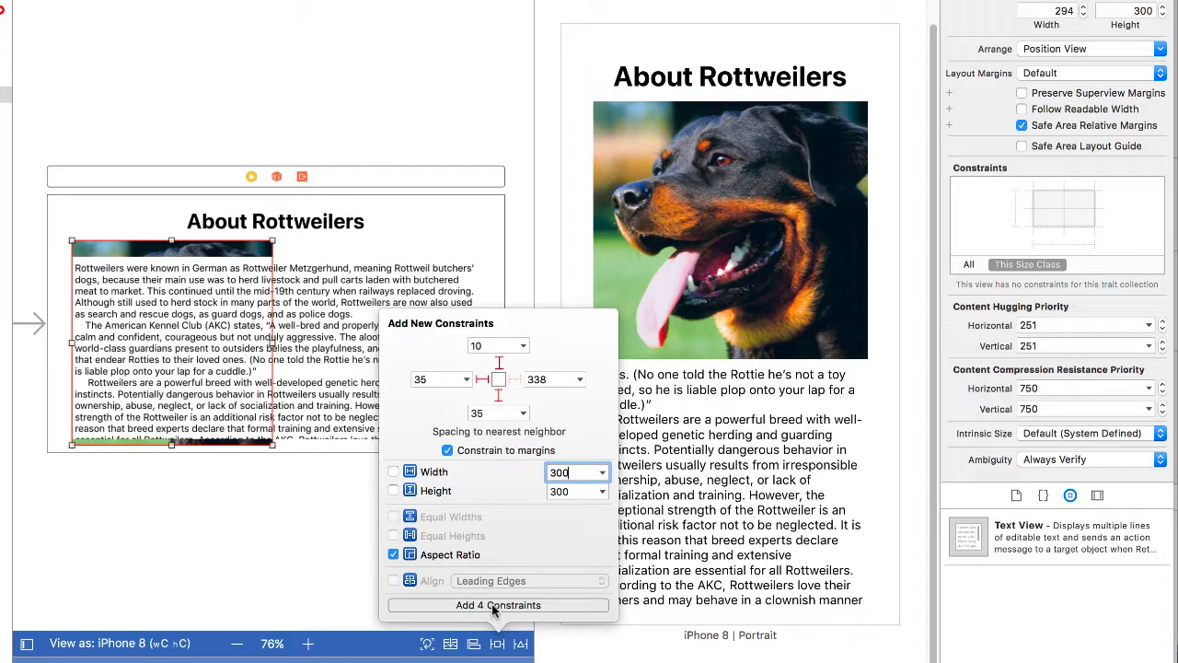
click(498, 604)
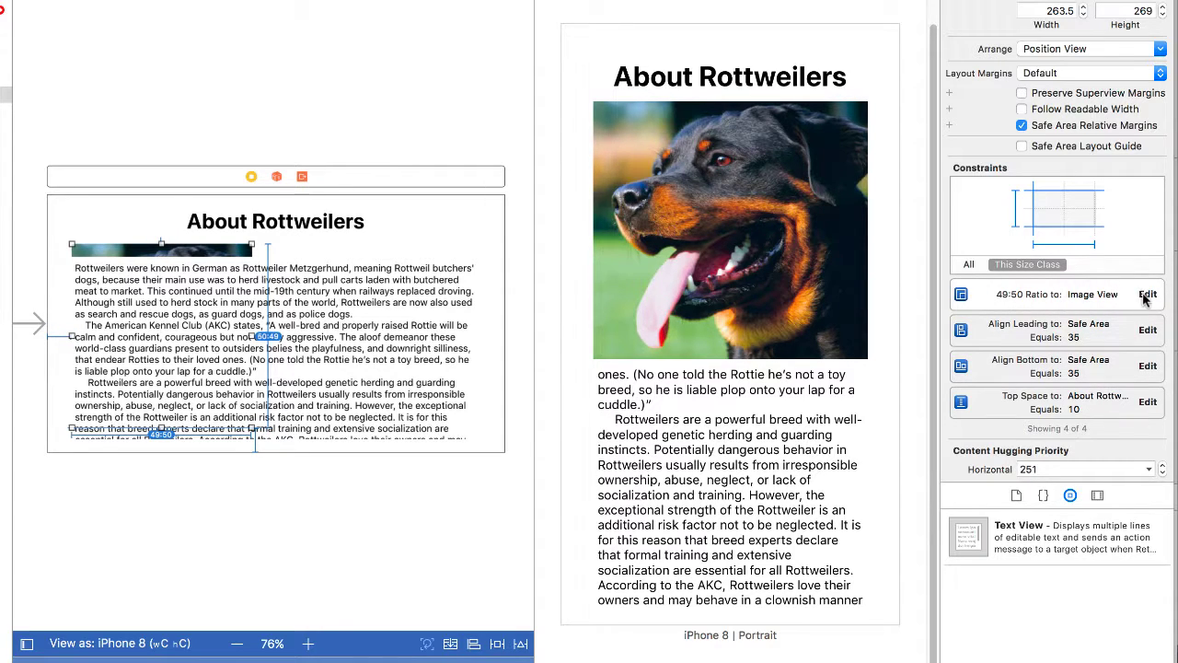
Select the text view to move it beside the dog image on the right side
click(1149, 295)
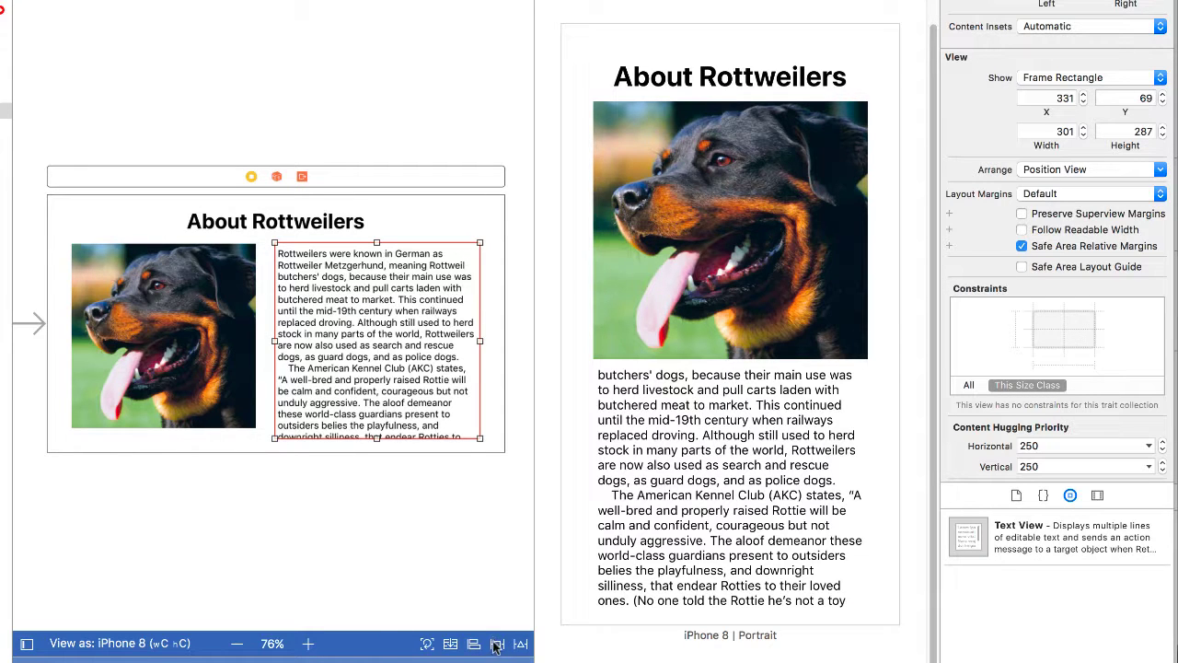
Add four text view constraints: top 10 from the title, 20 from the image, 35 trailing and bottom
click(497, 645)
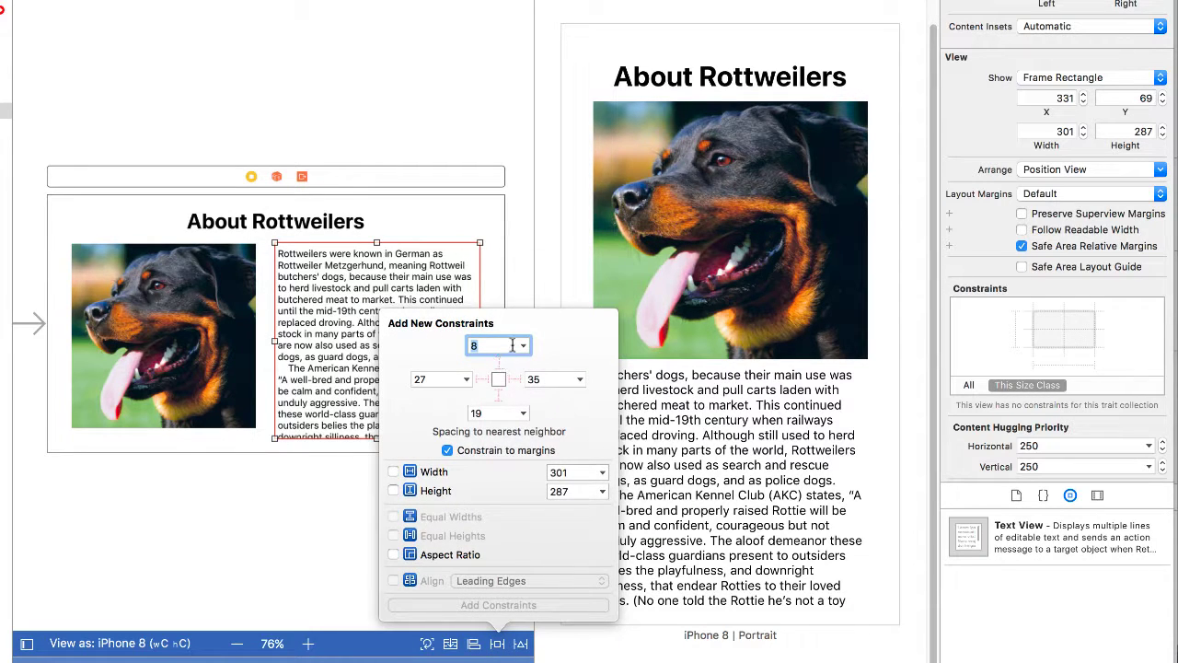
text(10)
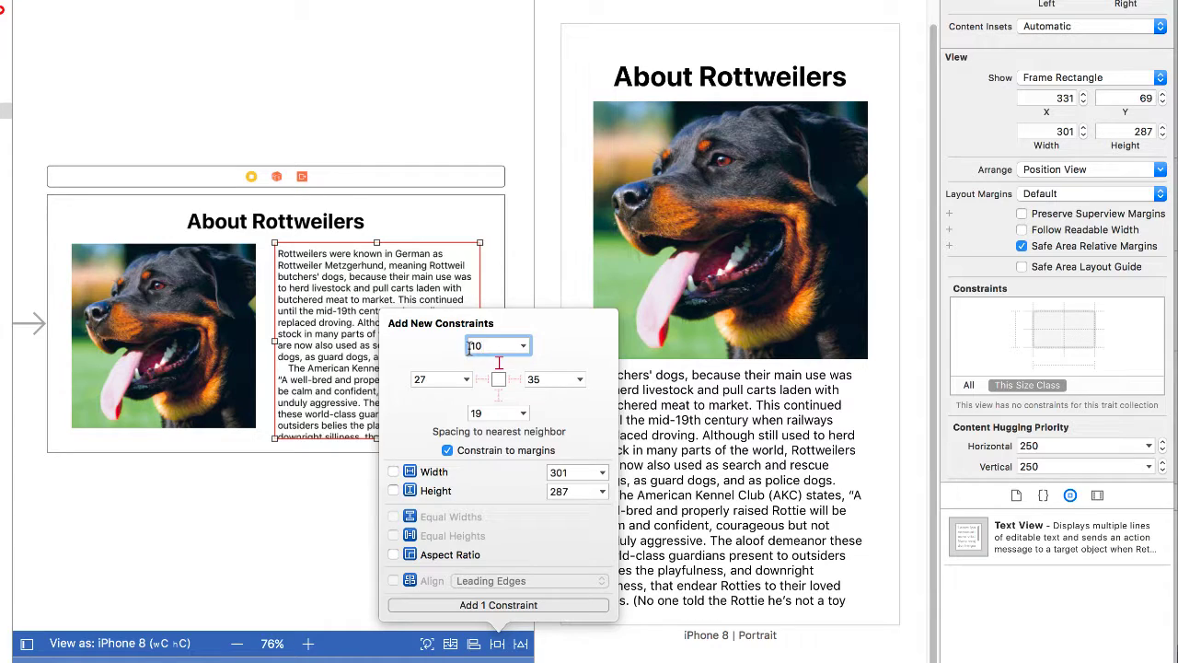
click(527, 346)
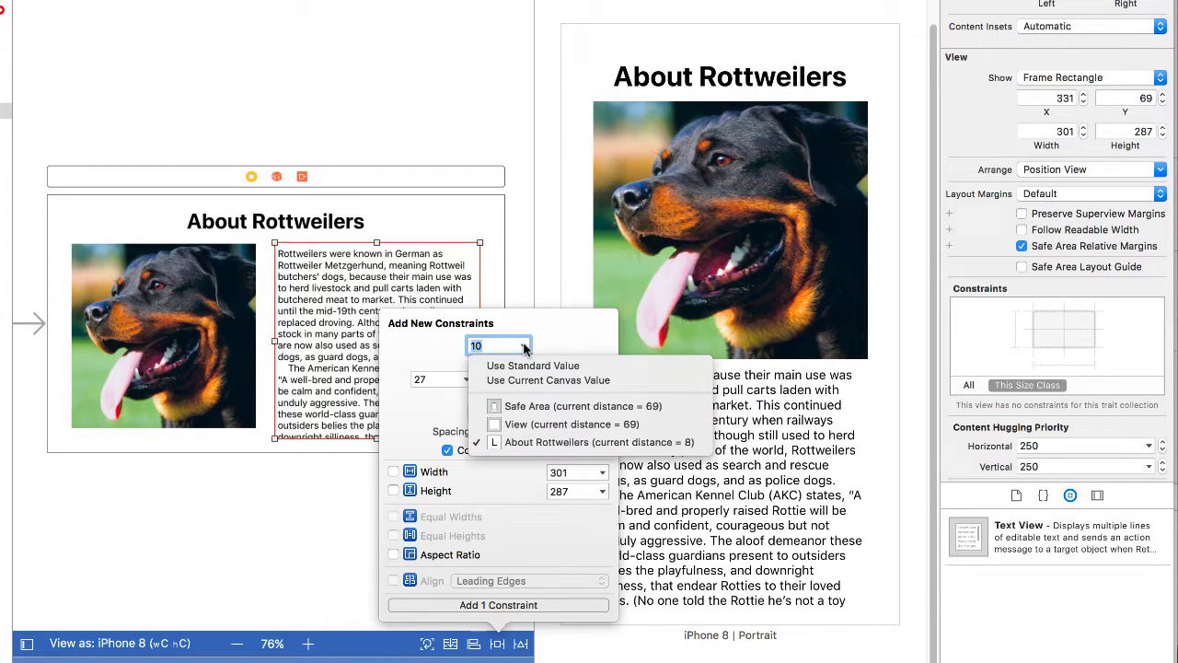
click(532, 364)
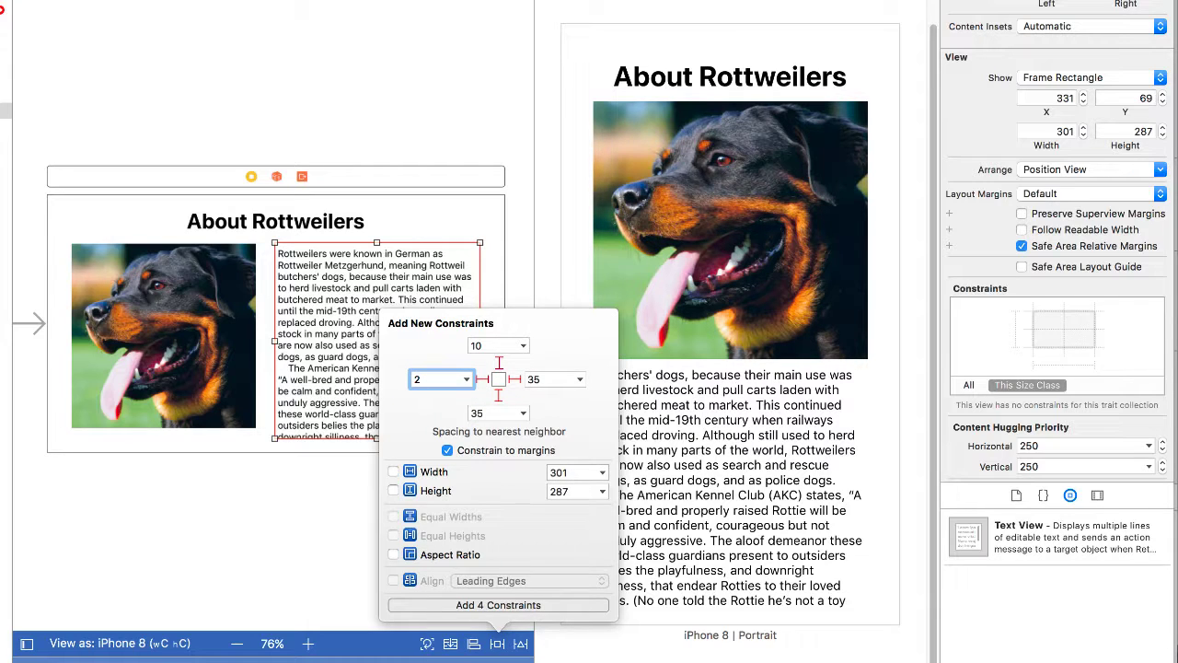
text(20)
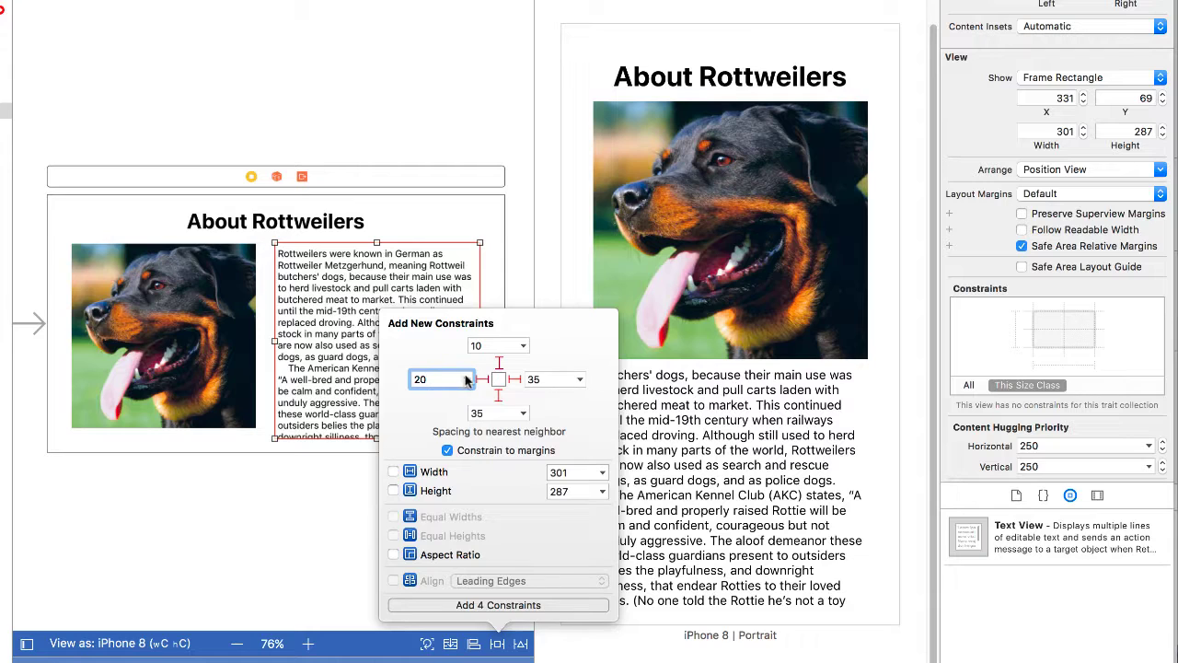
click(433, 379)
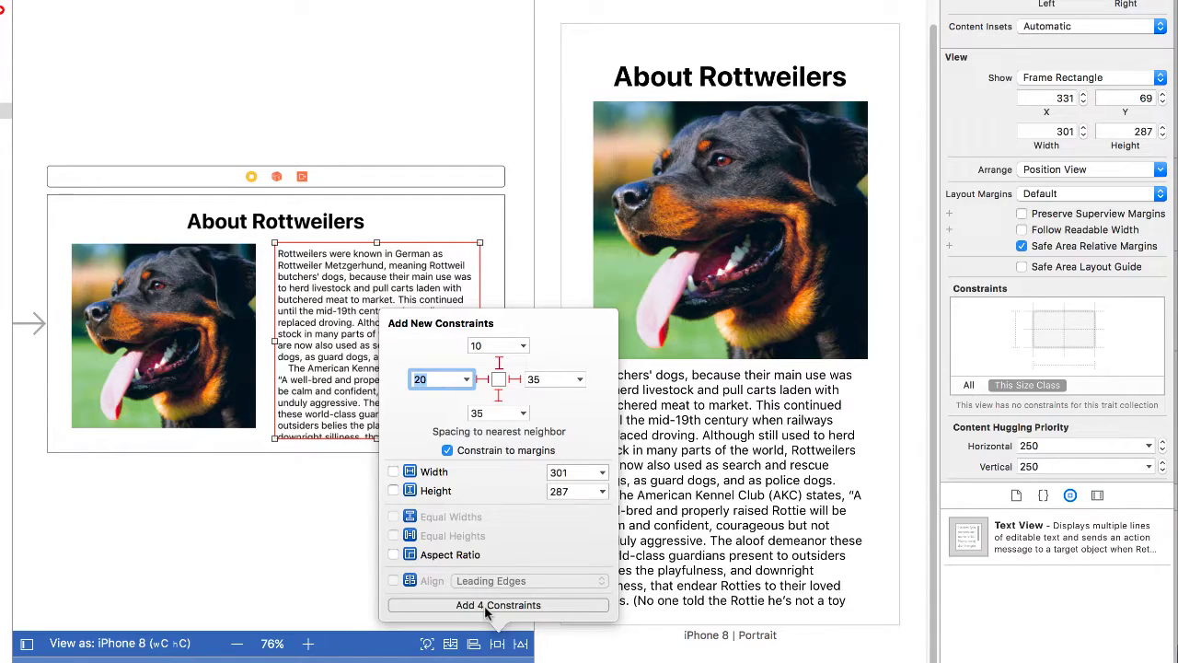
click(497, 604)
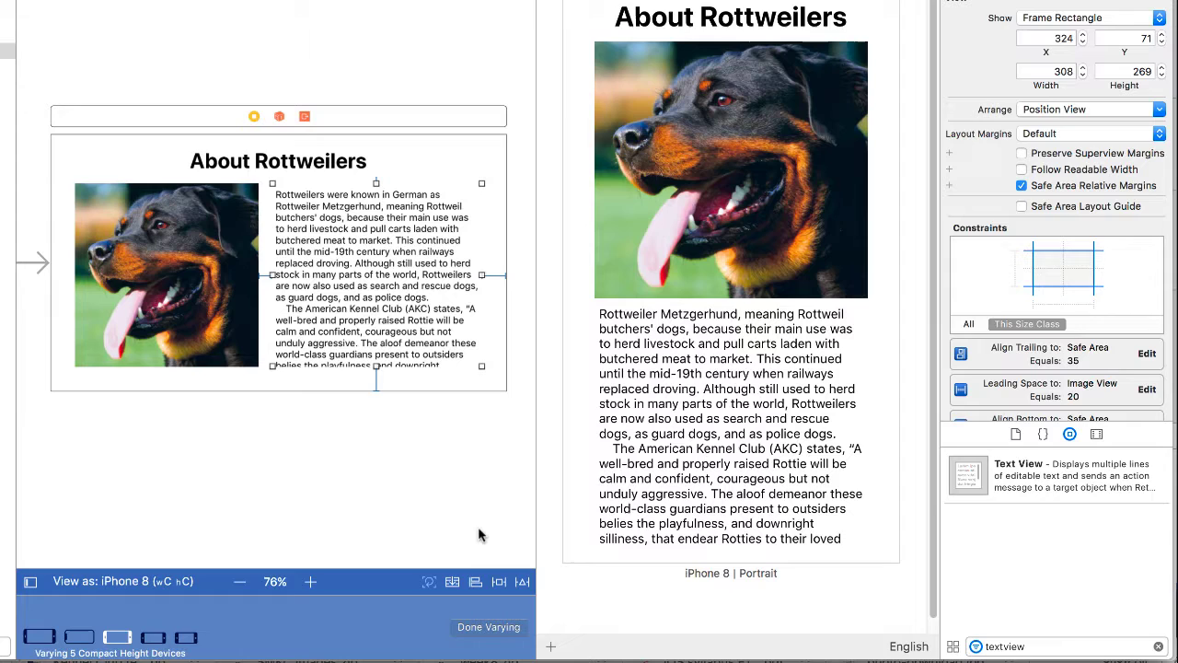
mouse_move(133, 273)
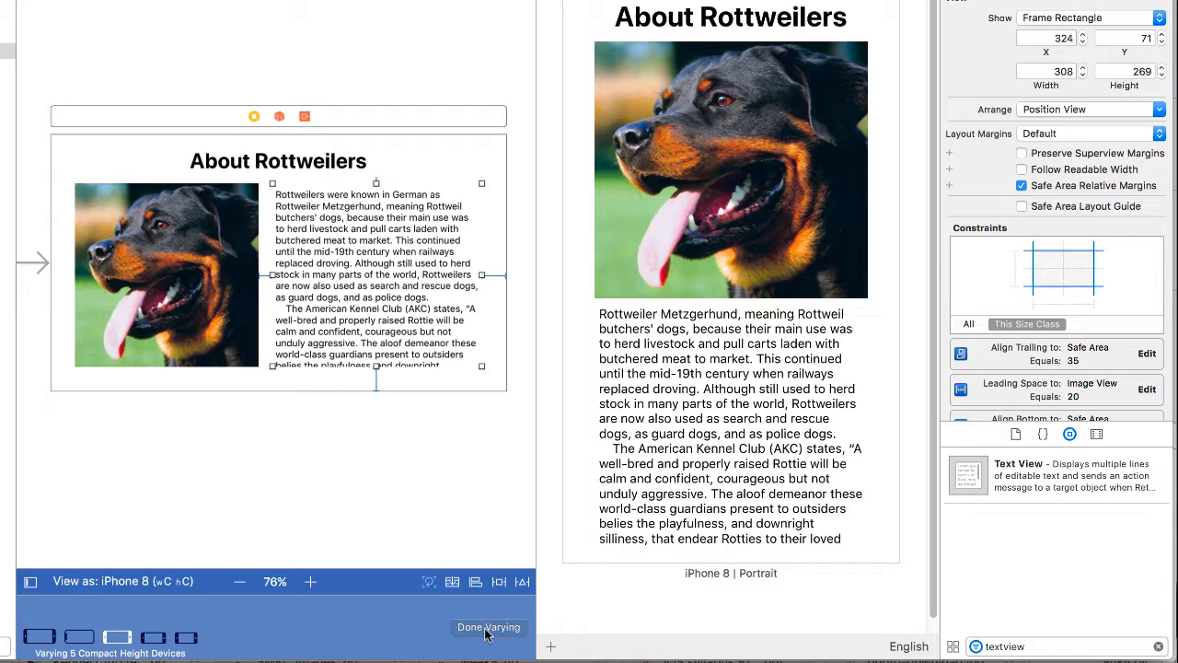
Choose Done Varying to leave the compact-height variation mode
click(486, 626)
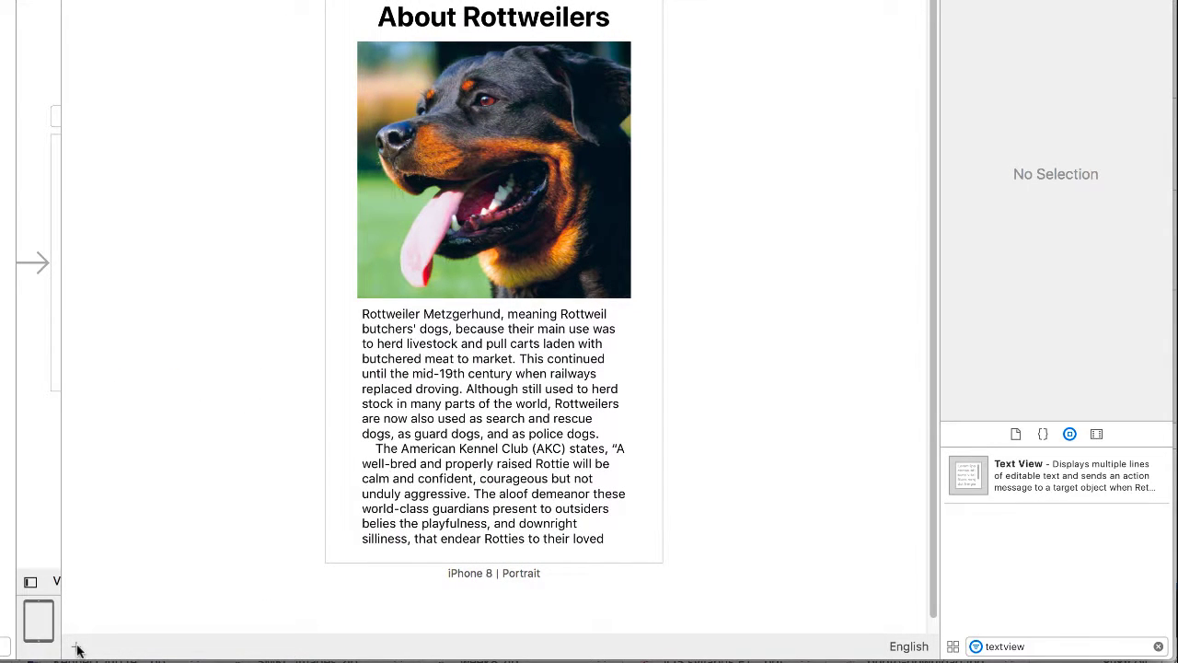
Return the canvas to iPhone 8 portrait with the scene outline visible
click(77, 644)
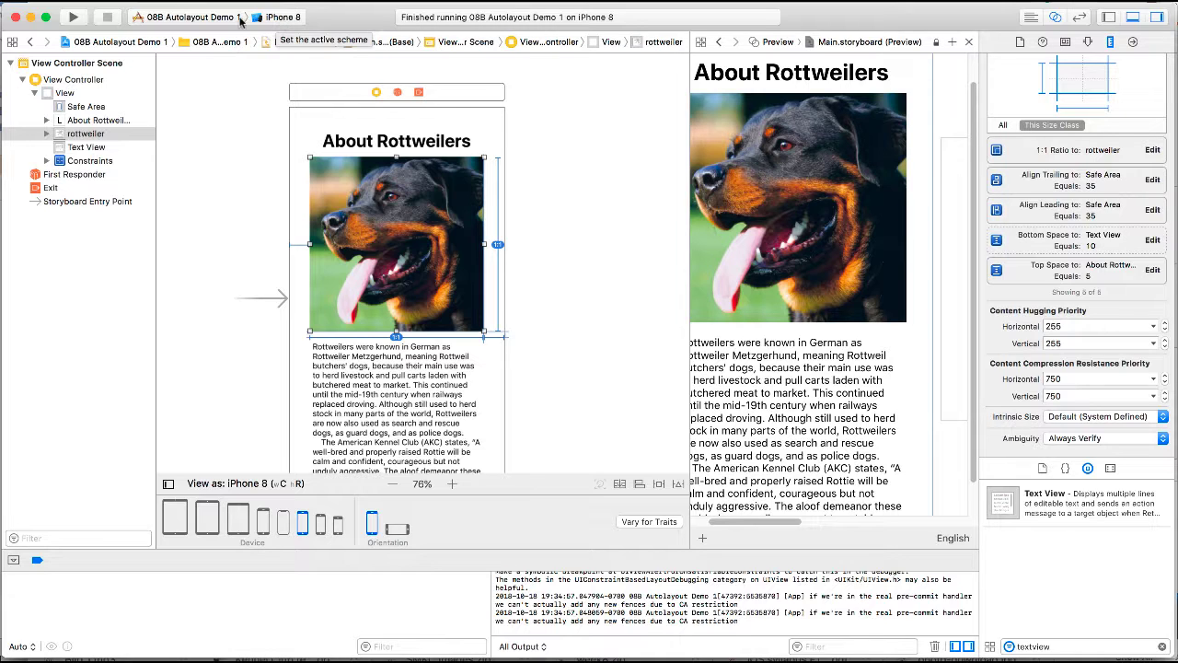
Run the app, rotate the simulated iPhone 8 right to landscape, then left back to portrait
click(73, 16)
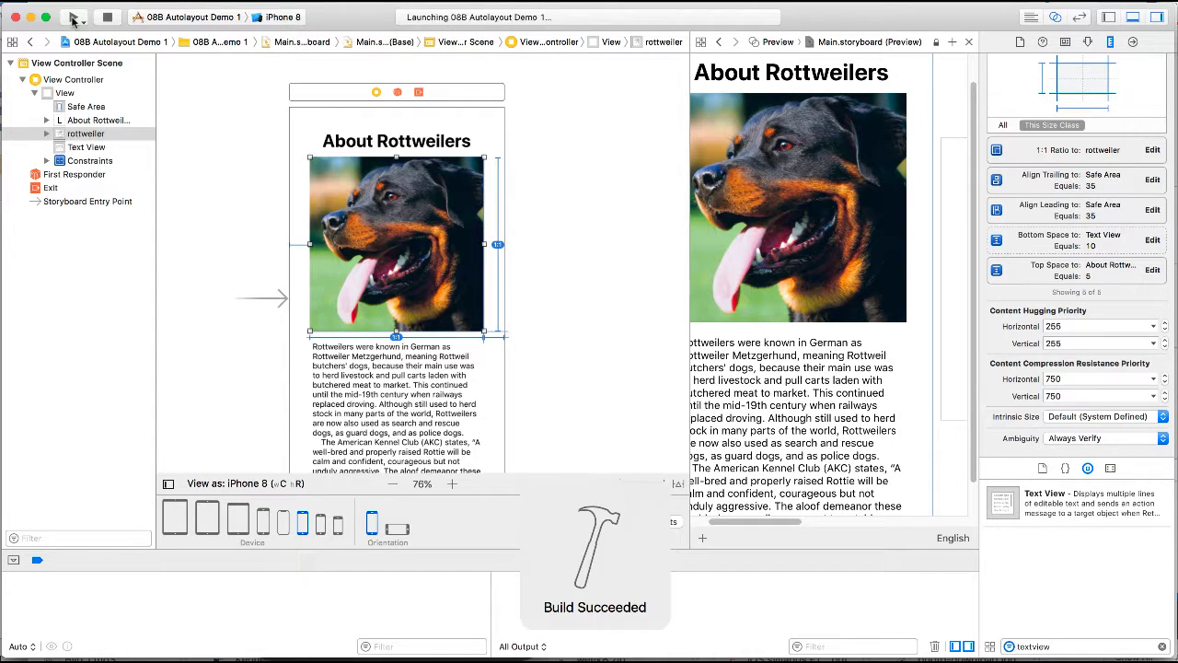
click(73, 17)
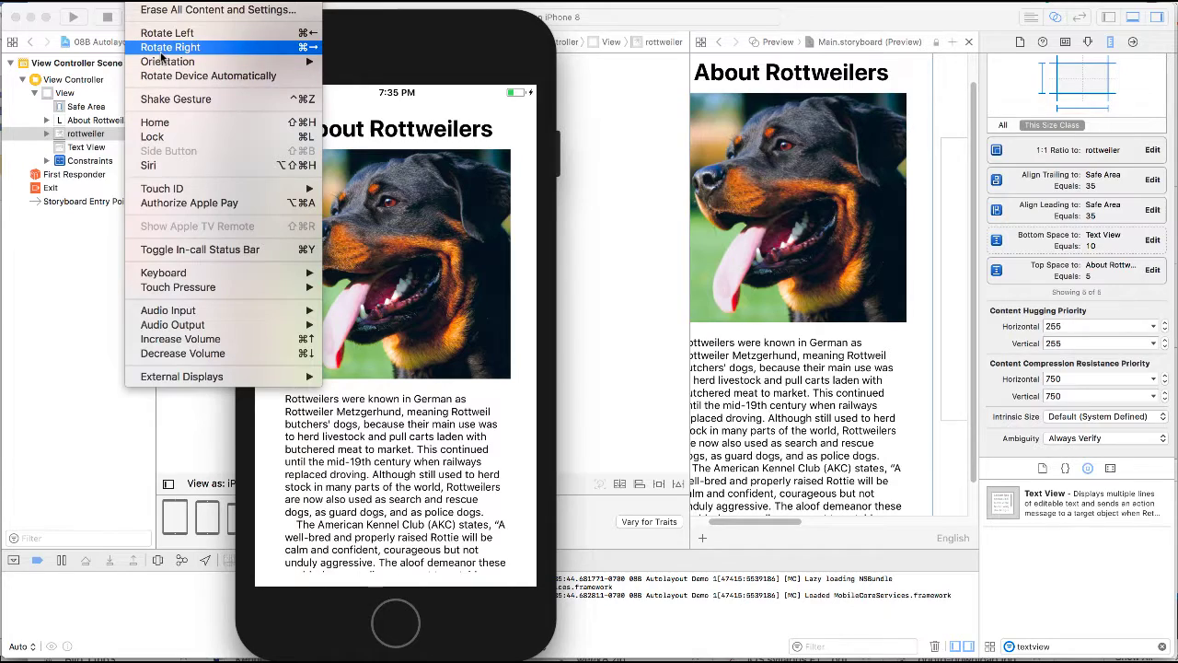
click(169, 47)
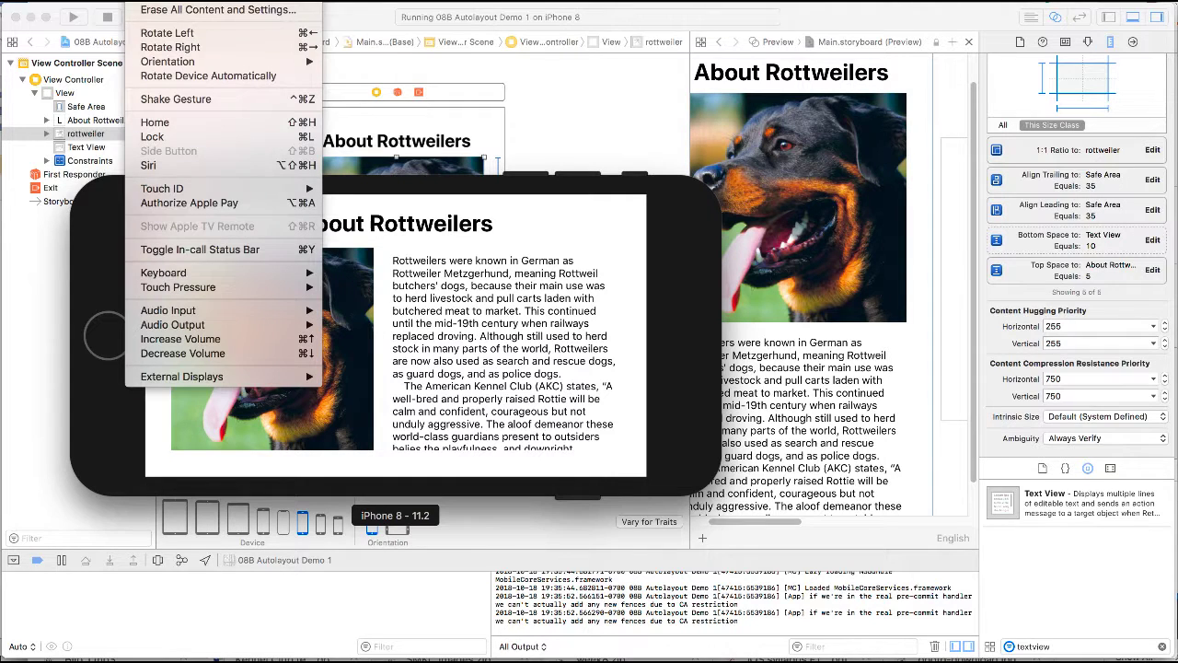
mouse_move(169, 33)
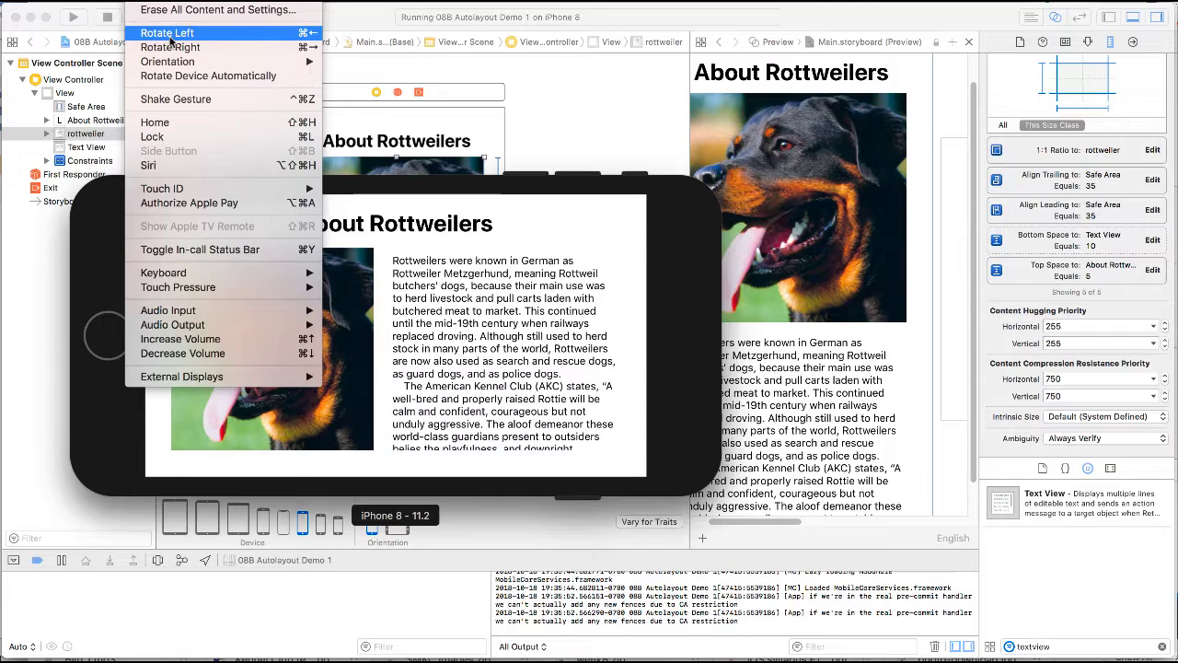
click(167, 33)
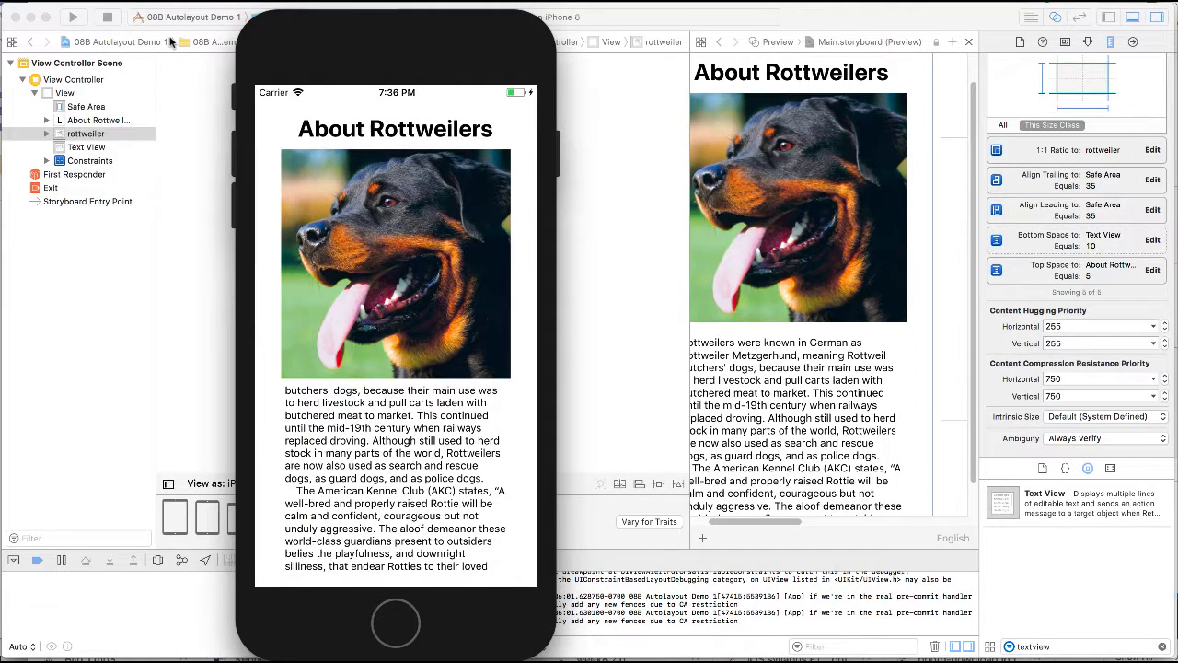